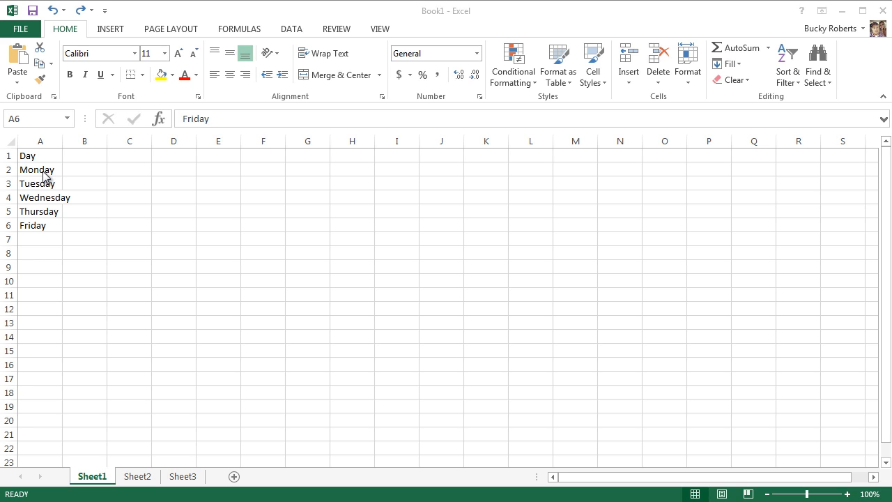
pyautogui.moveTo(157, 179)
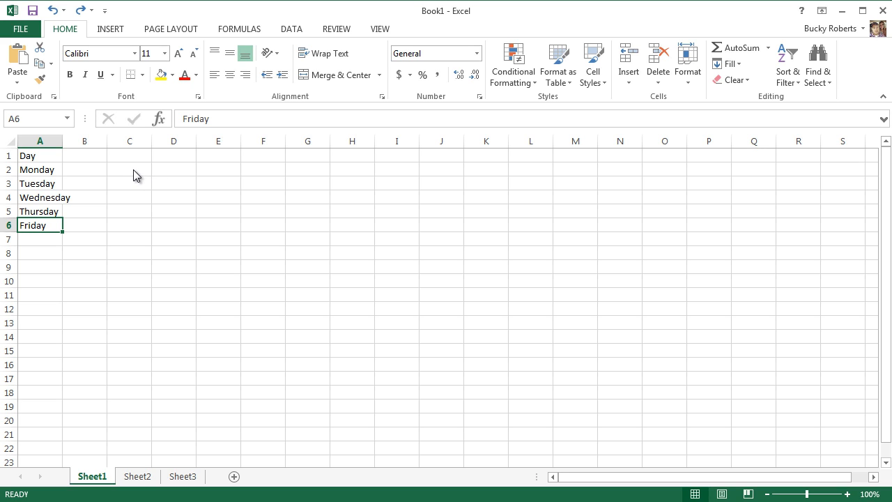
# Enter the number 1 in cell C2 beside Monday and return to that cell
pyautogui.click(128, 170)
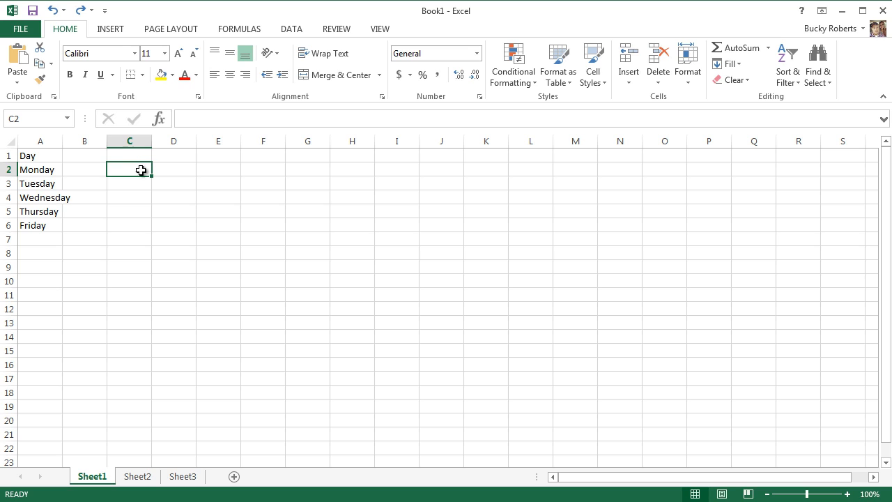
pyautogui.moveTo(165, 192)
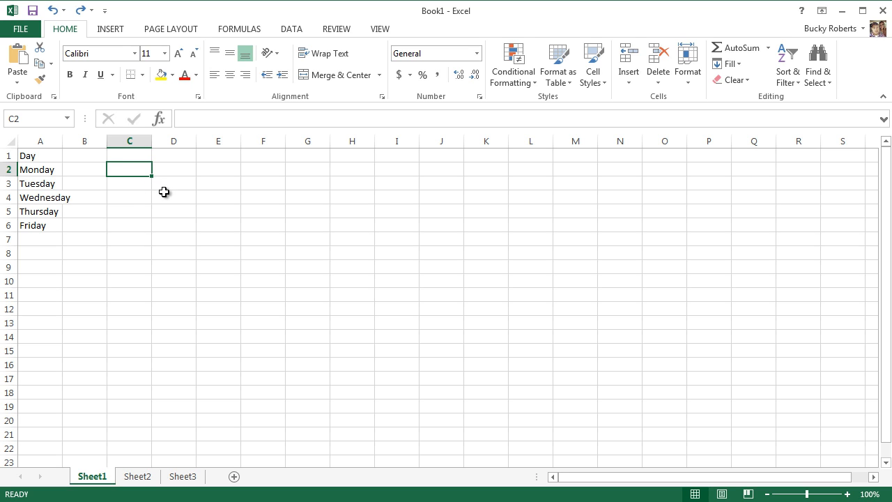
pyautogui.write('1')
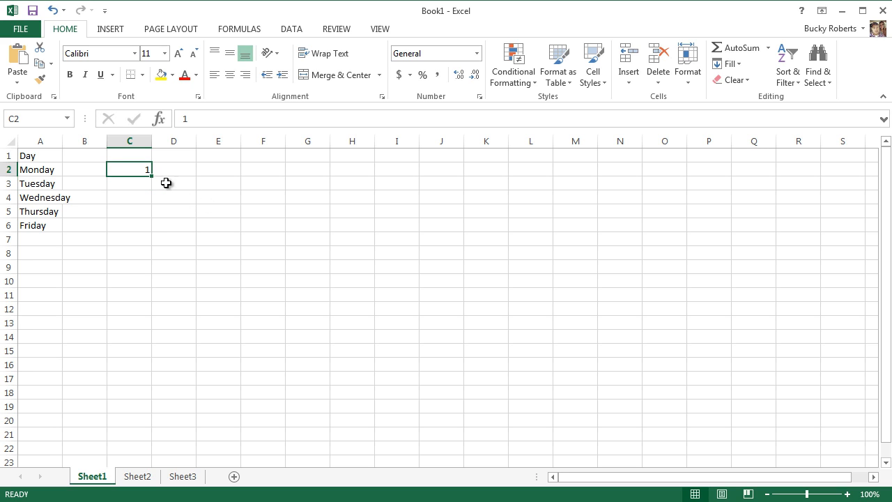
pyautogui.moveTo(131, 186)
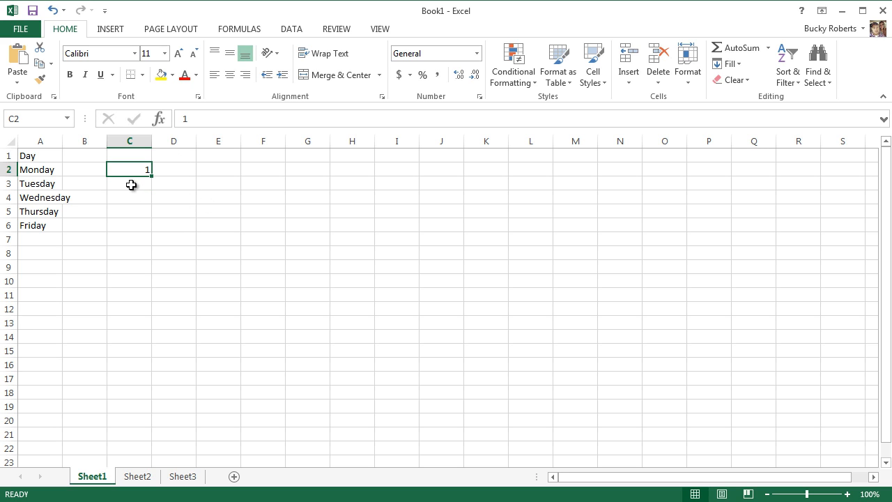
pyautogui.click(129, 212)
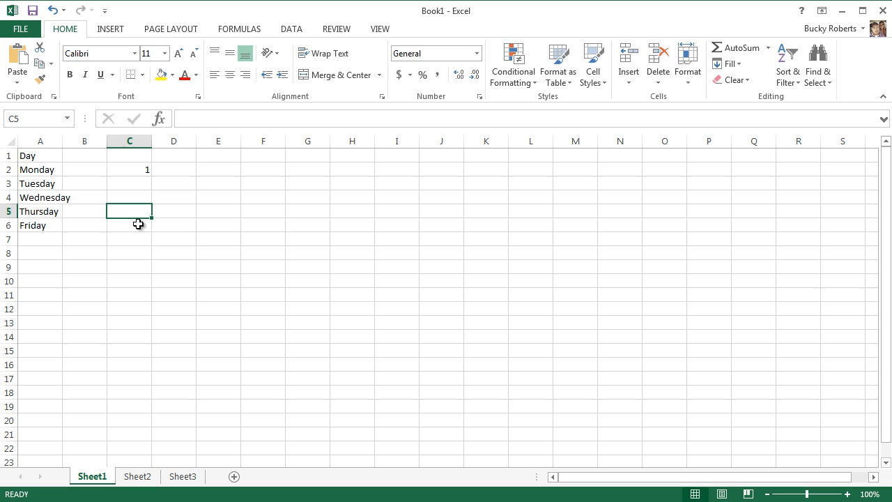
pyautogui.click(129, 171)
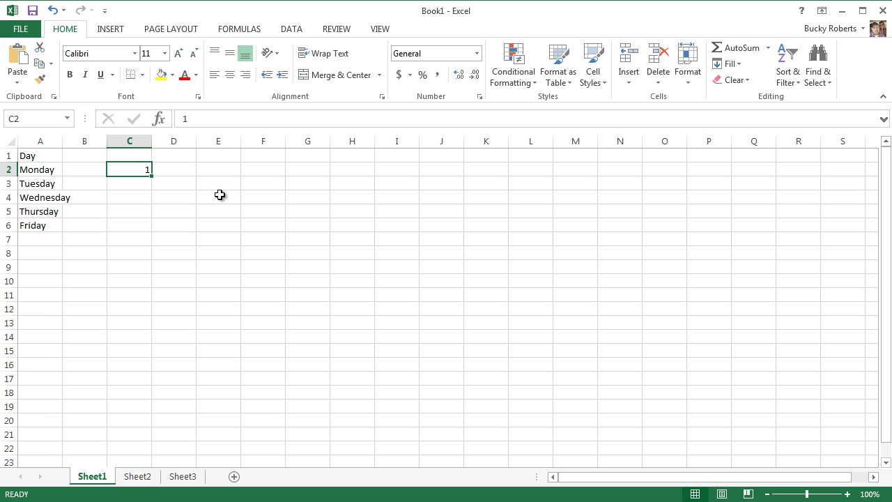
pyautogui.moveTo(40, 226)
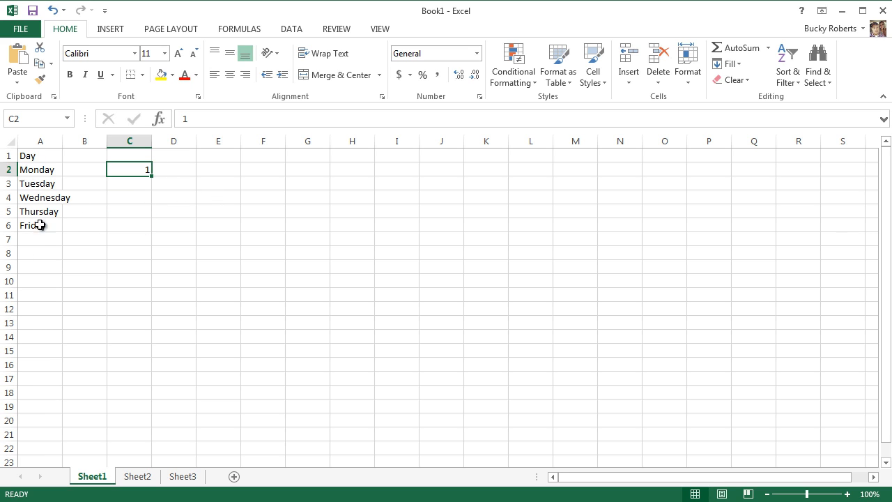
pyautogui.moveTo(138, 170)
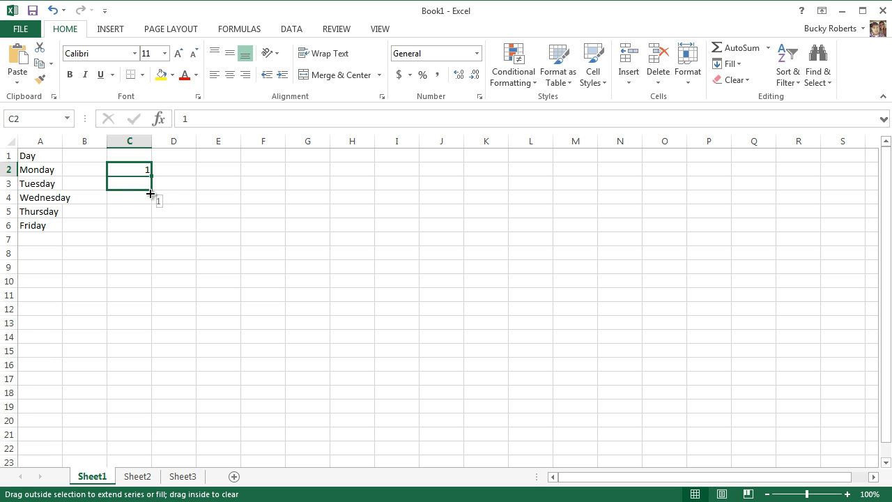
pyautogui.moveTo(147, 180); pyautogui.dragTo(147, 282)
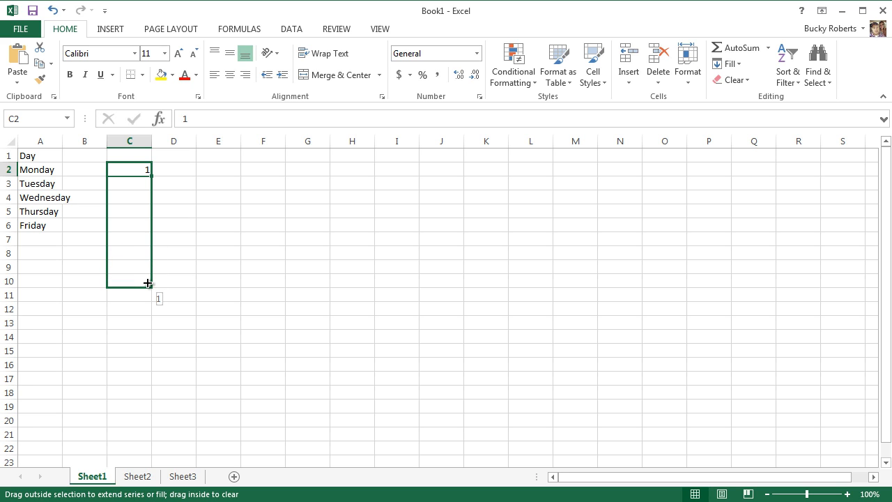
pyautogui.moveTo(148, 170); pyautogui.dragTo(148, 281)
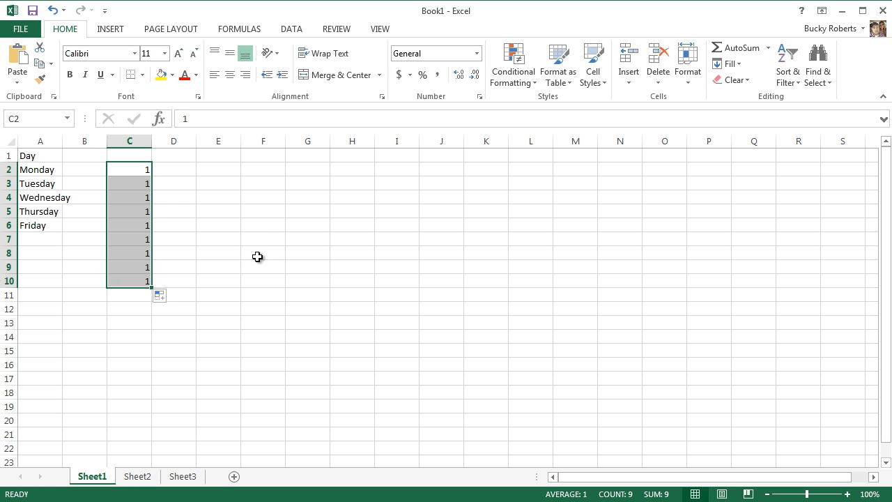
pyautogui.moveTo(258, 248)
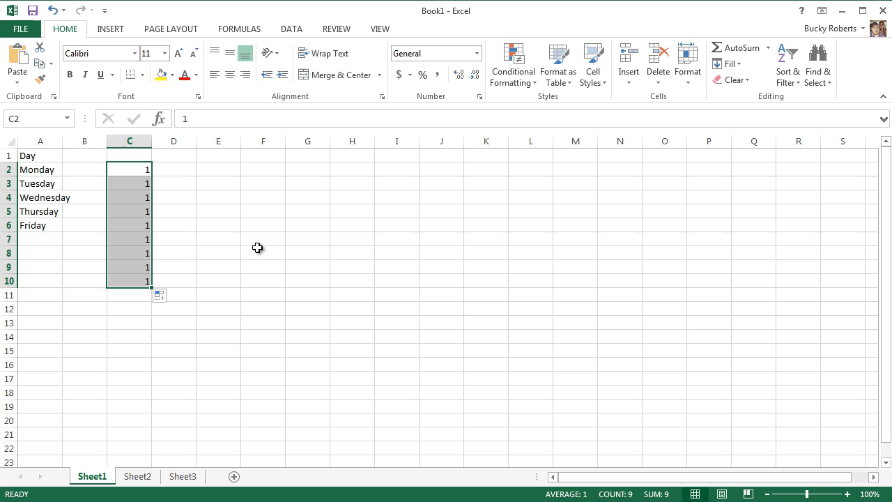
pyautogui.moveTo(223, 244)
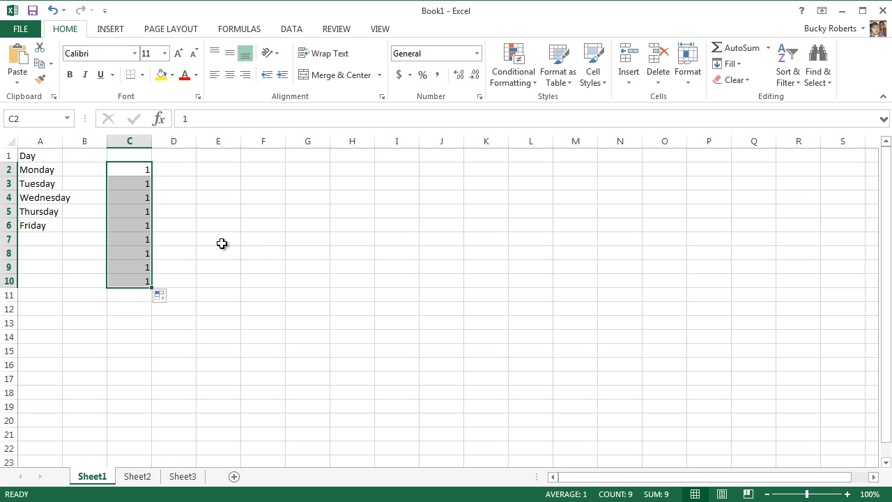
pyautogui.moveTo(217, 235)
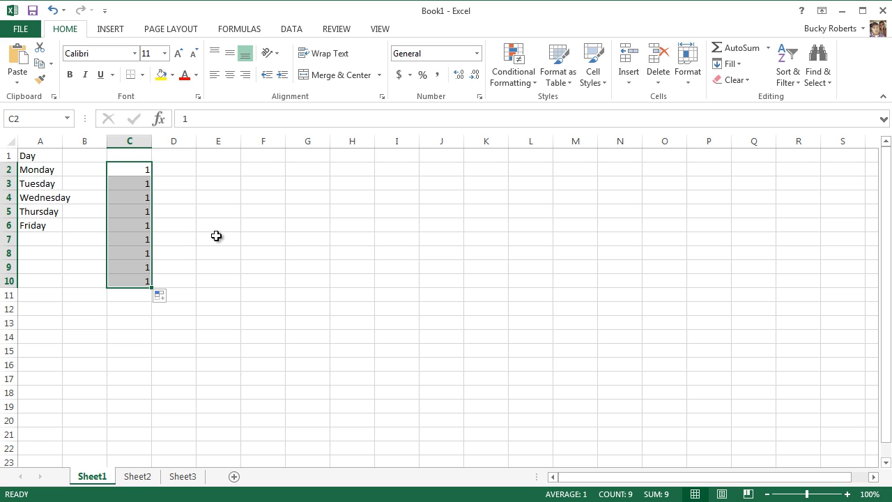
pyautogui.moveTo(235, 254)
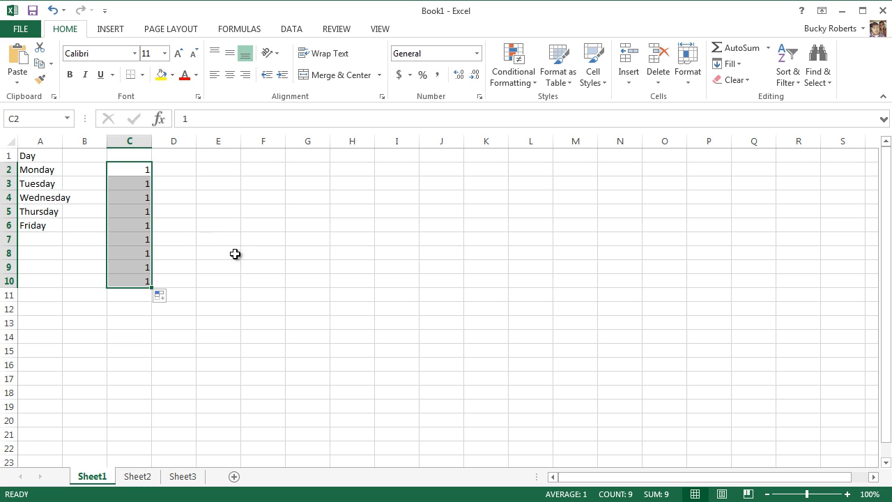
pyautogui.moveTo(276, 229)
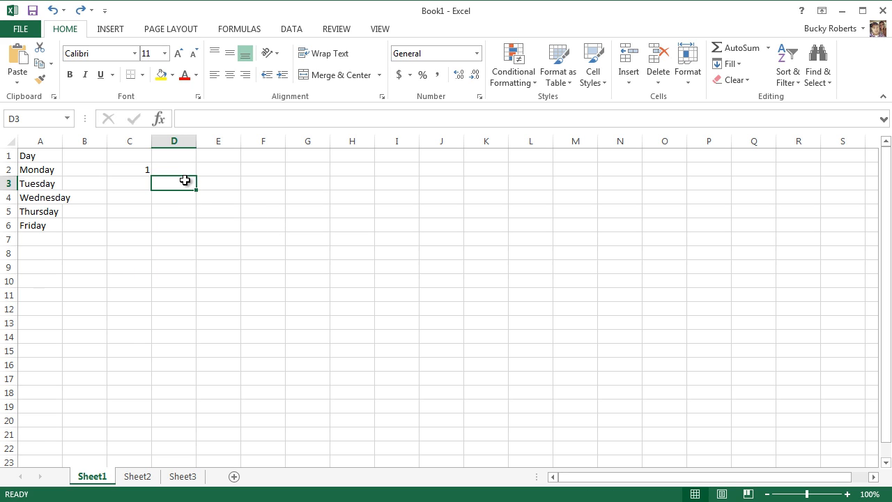
# Enter 2 in cell C3 beside Tuesday so C2:C3 hold 1 and 2, then return to C2
pyautogui.click(129, 171)
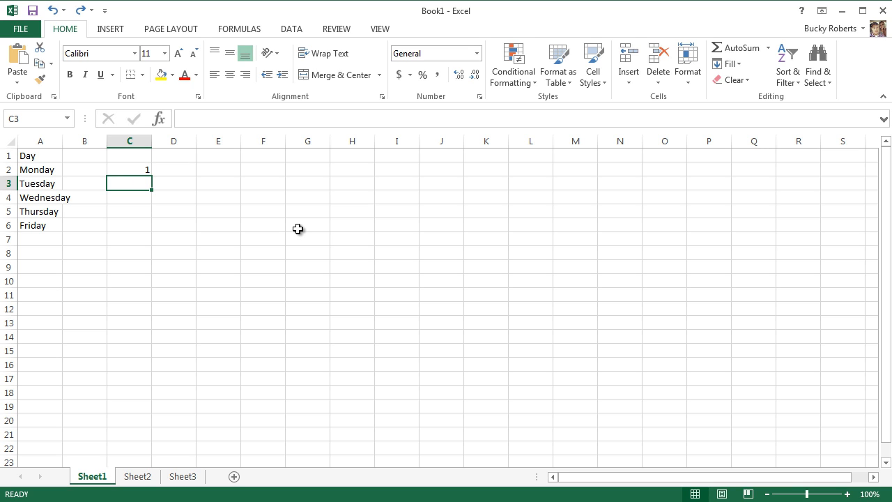
pyautogui.write('2')
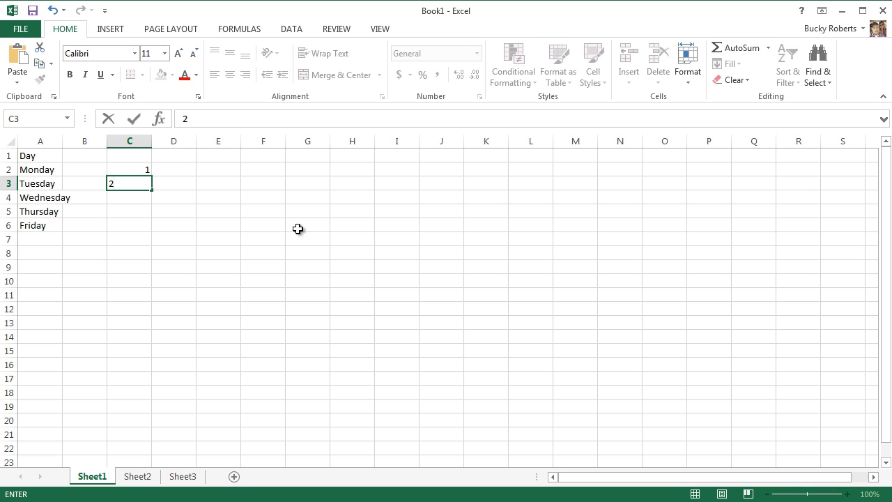
pyautogui.press('Enter')
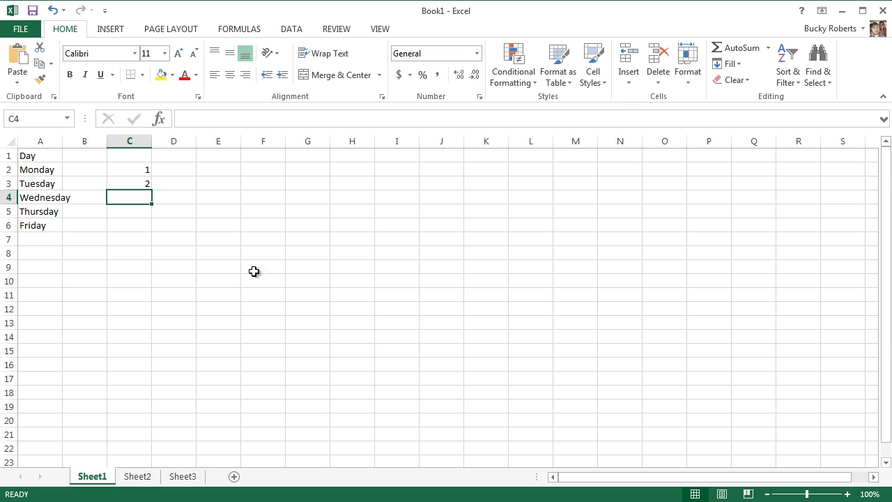
pyautogui.click(130, 170)
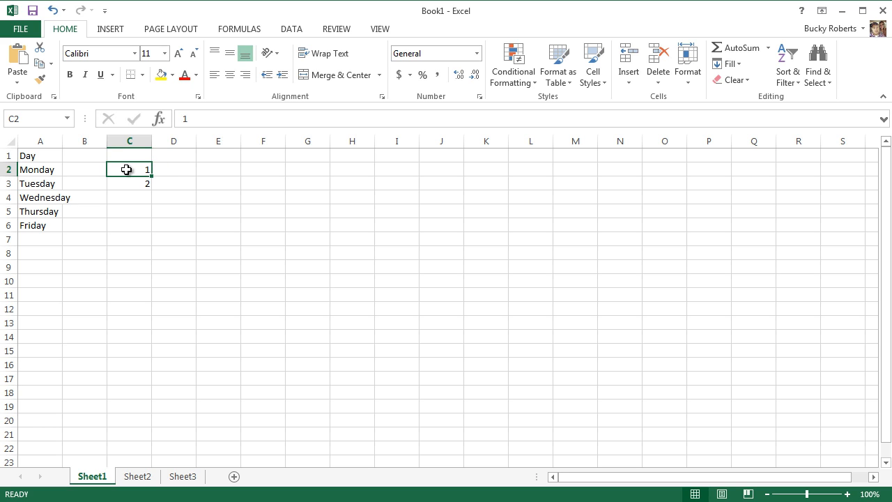
# Extend the 1, 2 pattern from C2:C3 down to 13 in row 14, then clear column C
pyautogui.moveTo(128, 170); pyautogui.dragTo(128, 184)
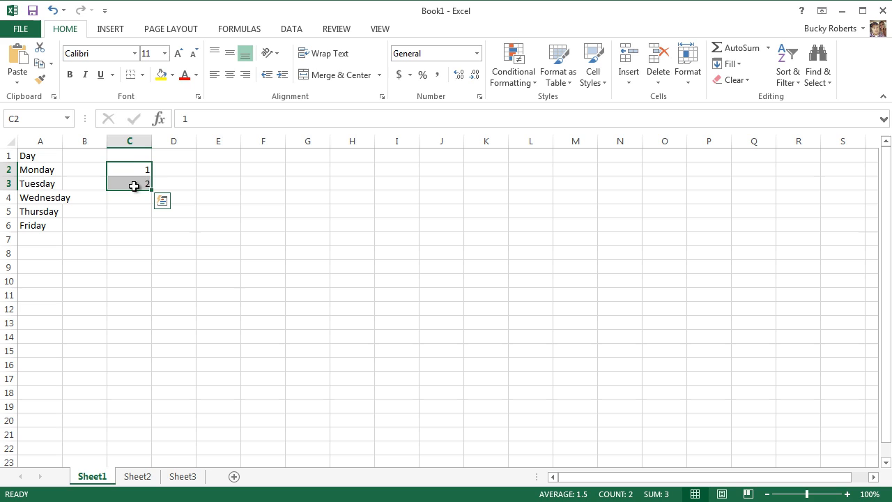
pyautogui.moveTo(140, 184)
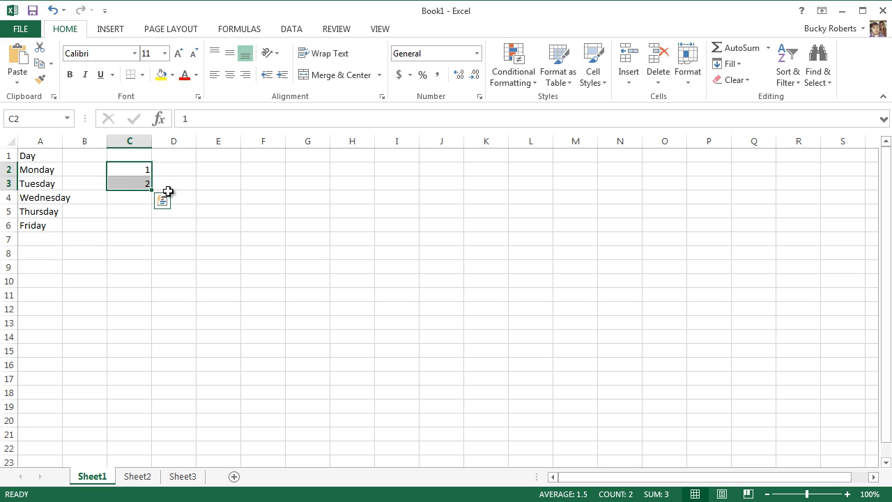
pyautogui.moveTo(152, 190)
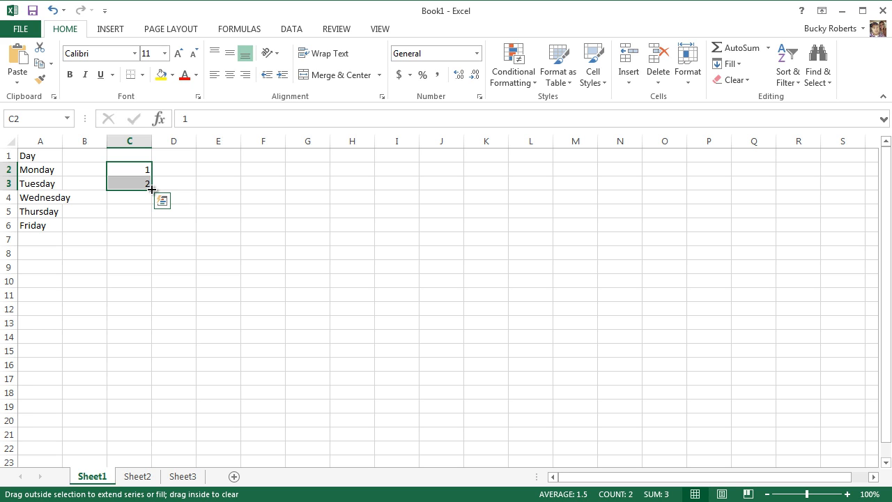
pyautogui.moveTo(150, 189); pyautogui.dragTo(151, 201)
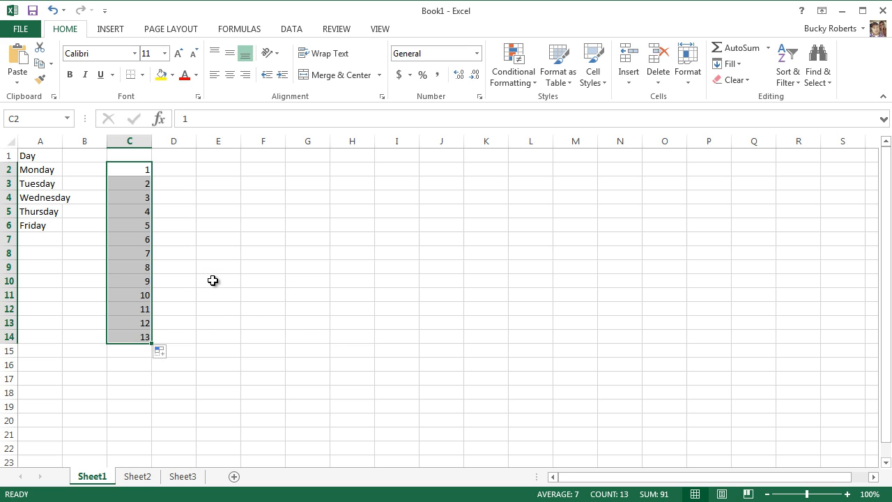
pyautogui.moveTo(187, 252)
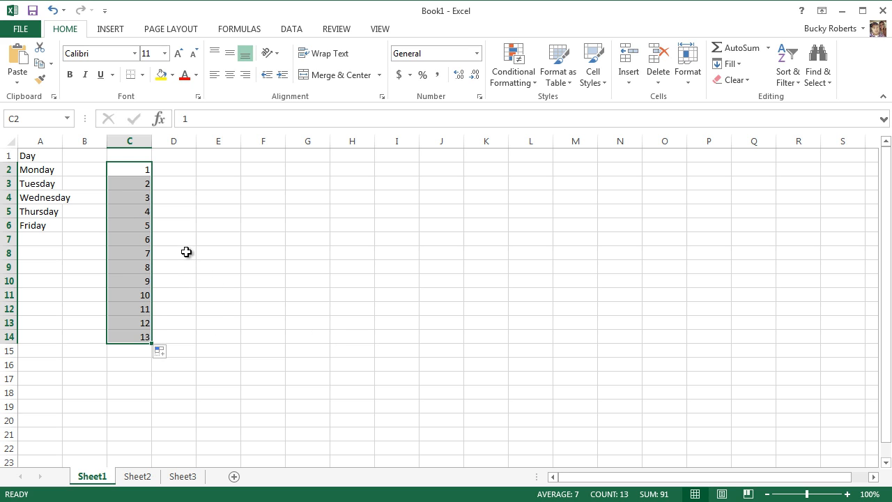
pyautogui.click(173, 254)
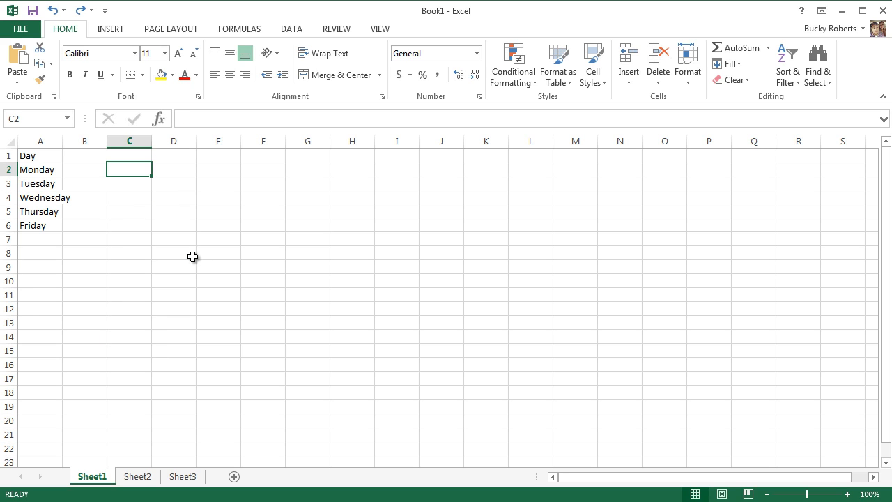
# Select cells down column A and move off them, leaving column C empty
pyautogui.click(173, 252)
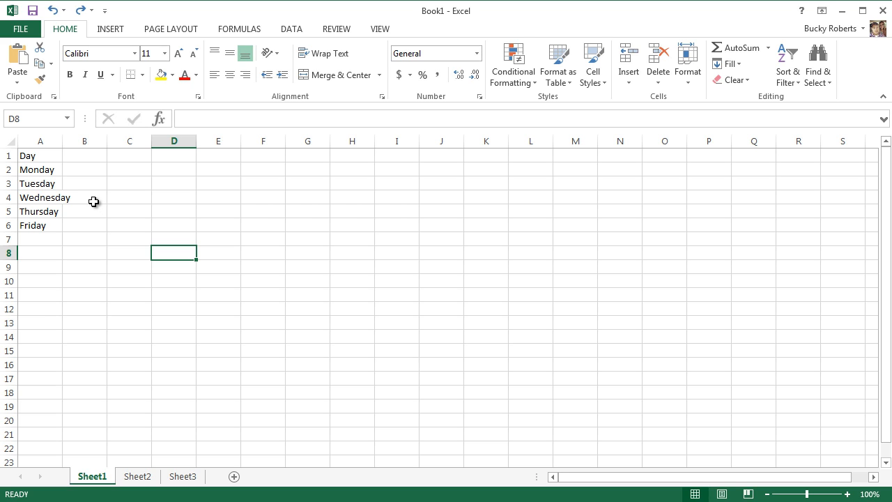
pyautogui.moveTo(50, 163)
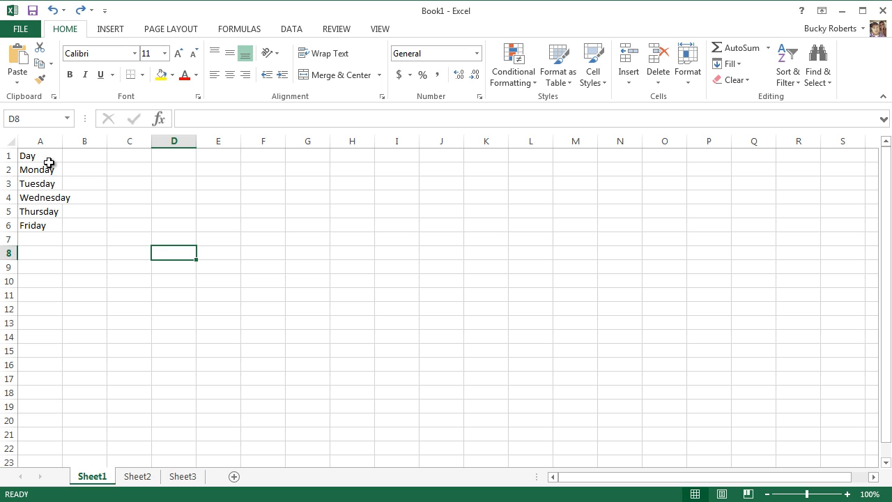
pyautogui.moveTo(39, 171); pyautogui.dragTo(39, 240)
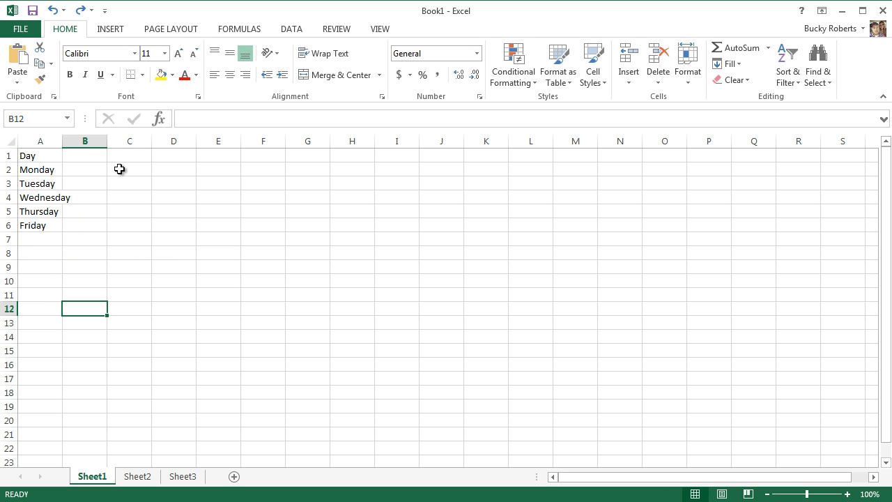
pyautogui.moveTo(105, 167)
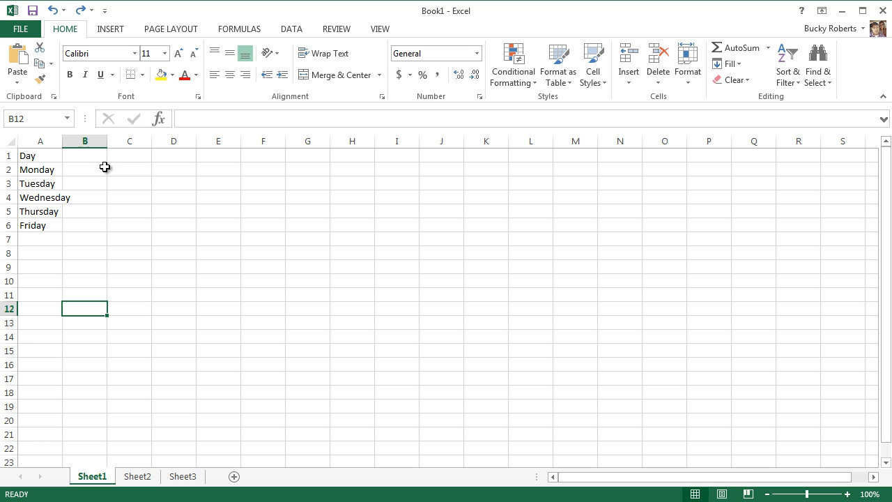
pyautogui.moveTo(40, 198)
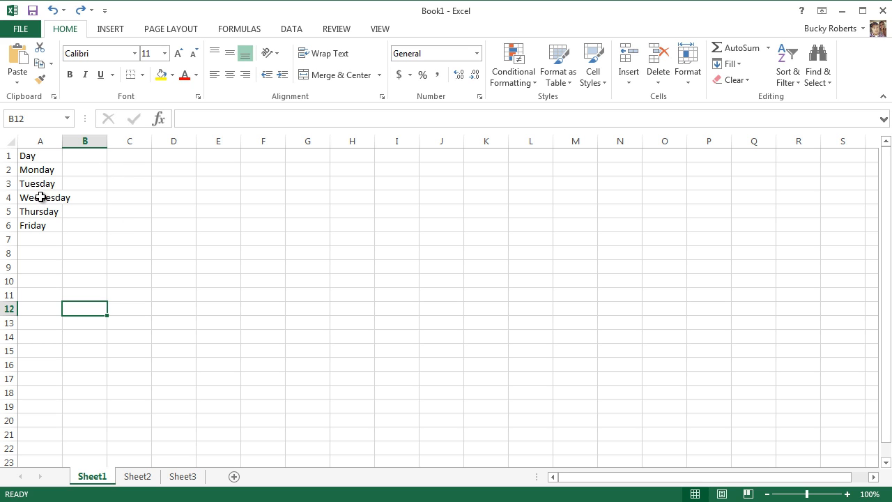
pyautogui.click(128, 252)
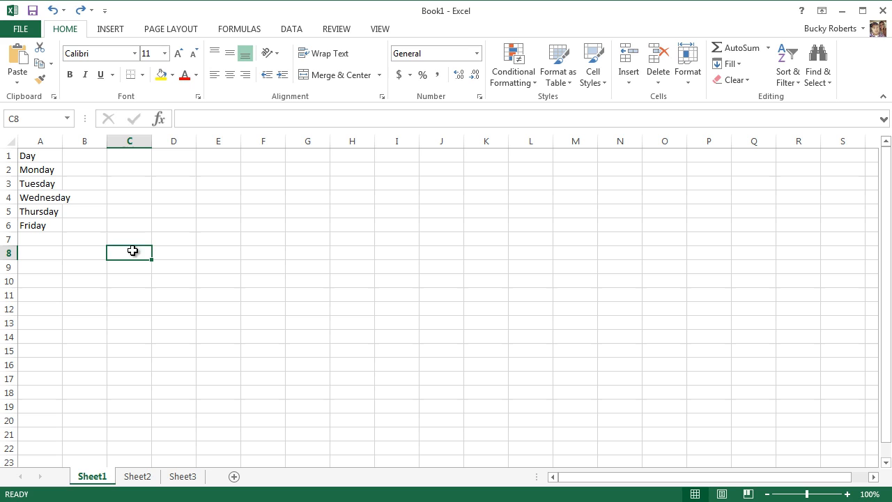
pyautogui.moveTo(89, 186)
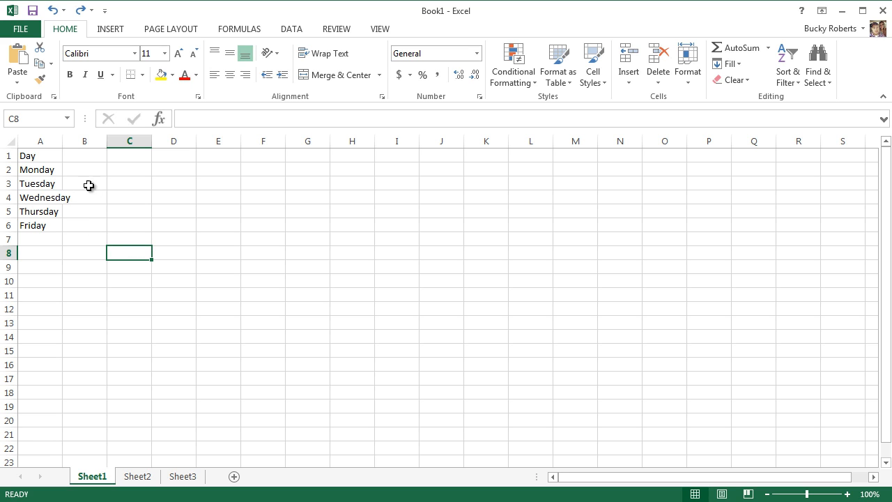
pyautogui.moveTo(92, 194)
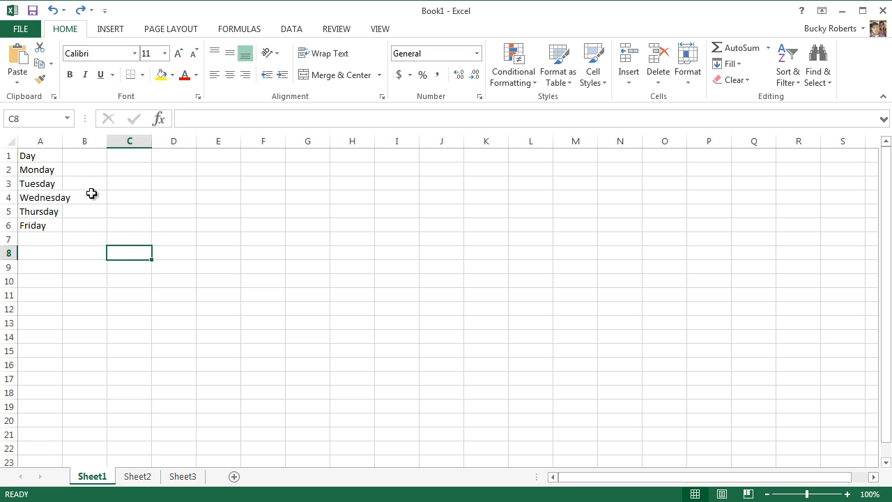
pyautogui.moveTo(82, 170)
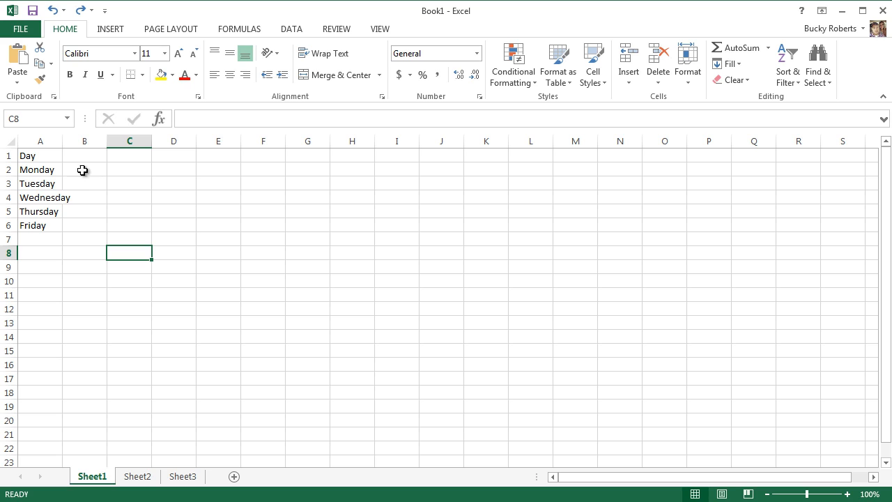
pyautogui.moveTo(39, 240)
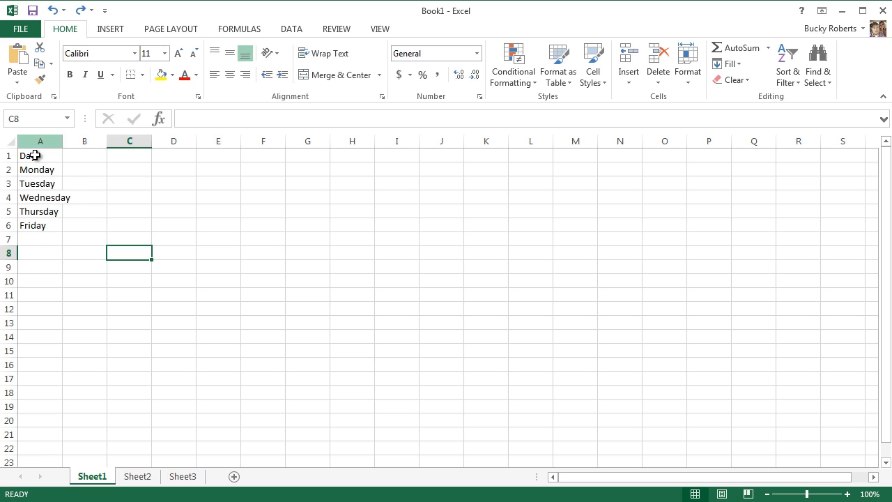
pyautogui.moveTo(54, 195)
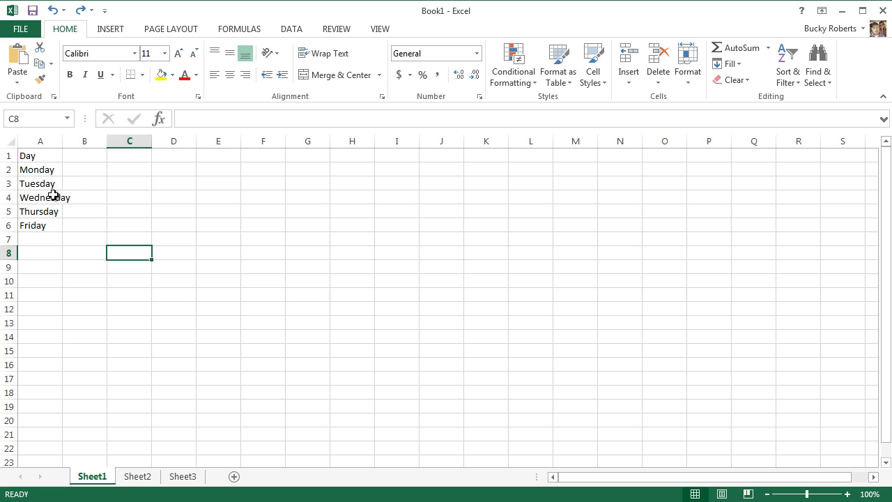
pyautogui.moveTo(85, 164)
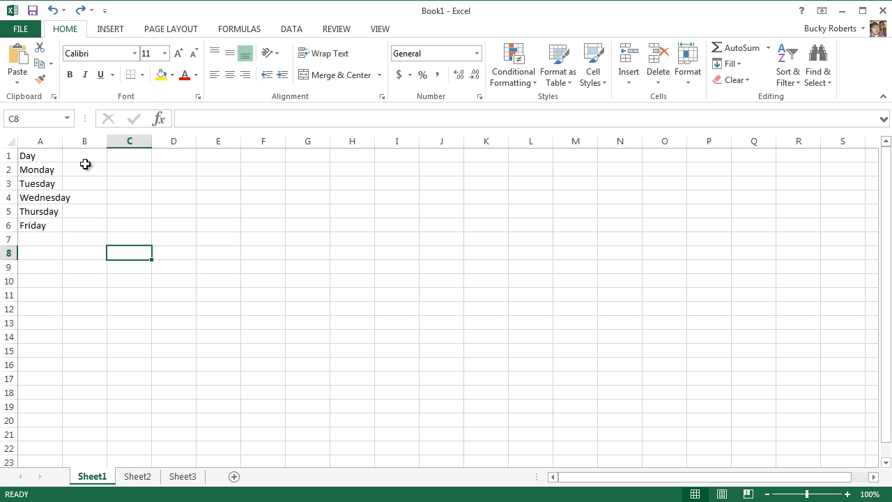
pyautogui.moveTo(73, 140)
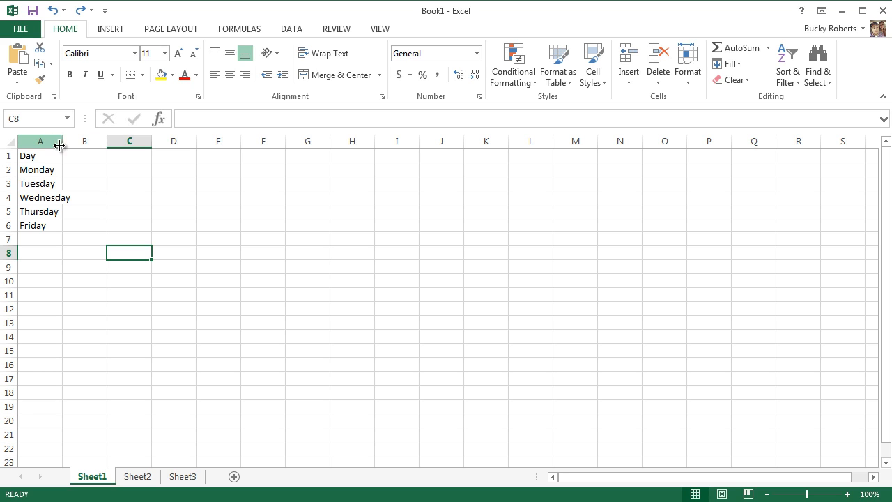
pyautogui.moveTo(75, 162)
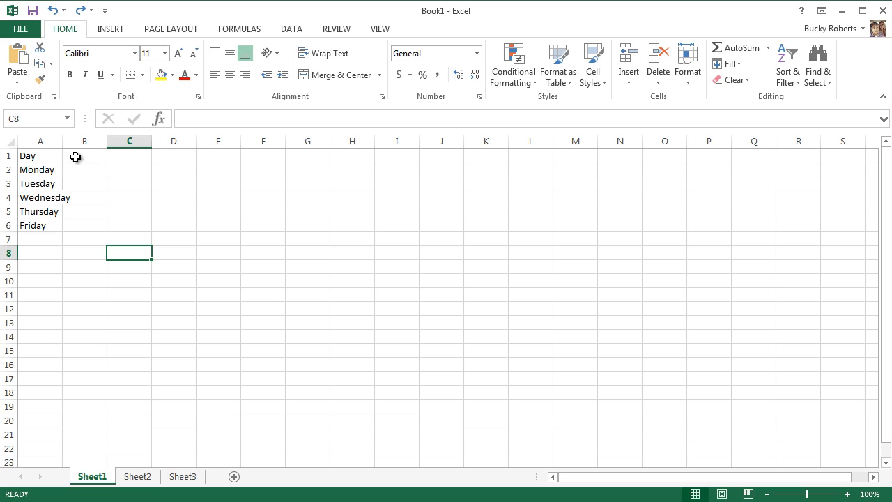
pyautogui.moveTo(63, 141)
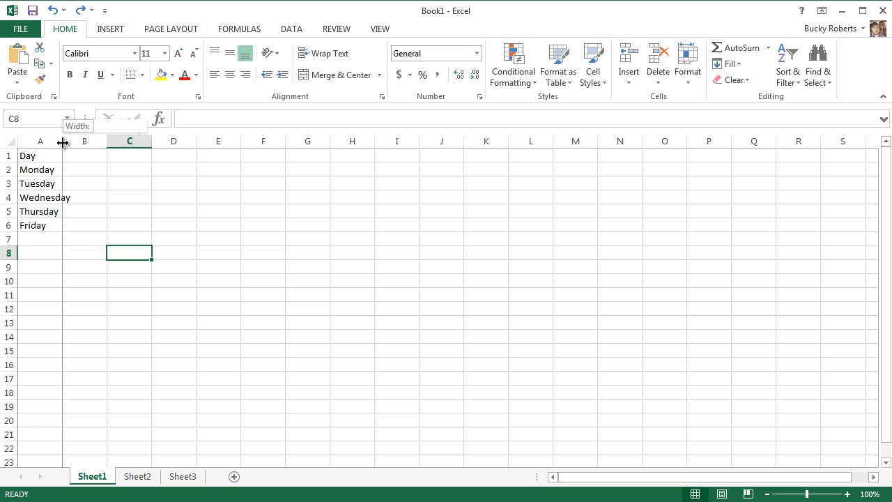
# Try column A much wider, then narrow it back to near its original width
pyautogui.moveTo(64, 141); pyautogui.dragTo(129, 141)
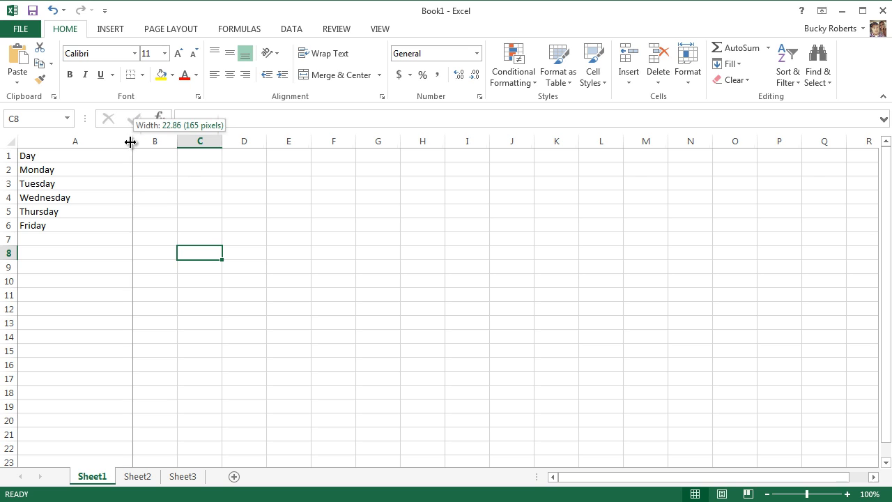
pyautogui.moveTo(132, 143); pyautogui.dragTo(97, 142)
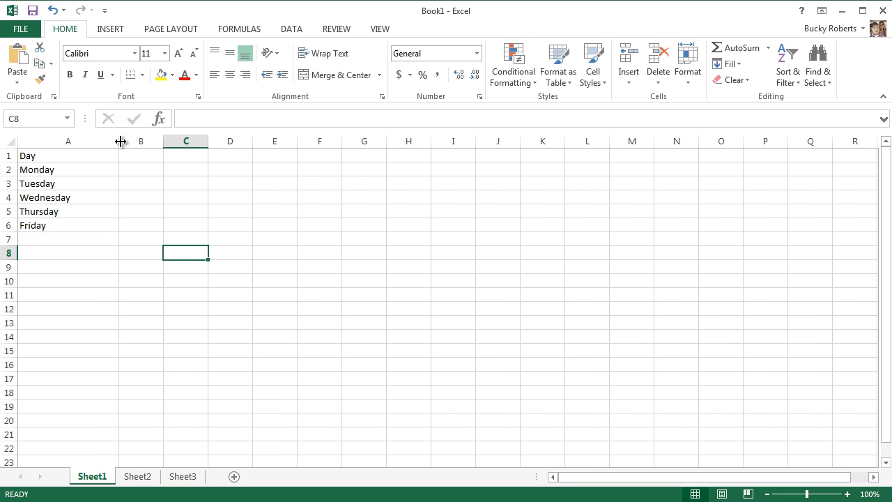
pyautogui.moveTo(120, 141); pyautogui.dragTo(75, 141)
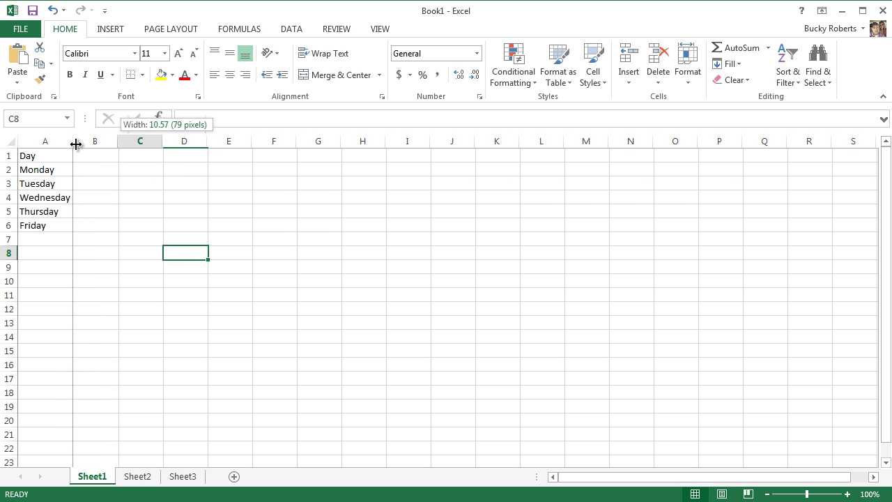
pyautogui.moveTo(75, 142); pyautogui.dragTo(80, 142)
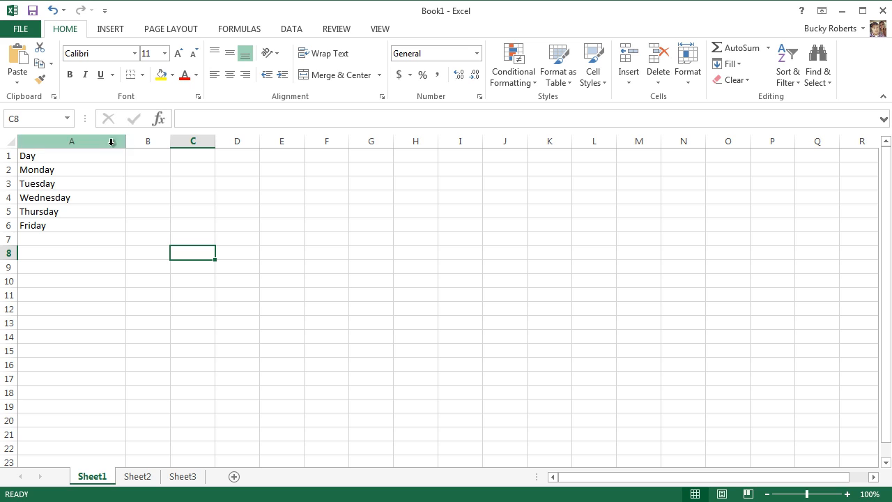
pyautogui.moveTo(125, 144)
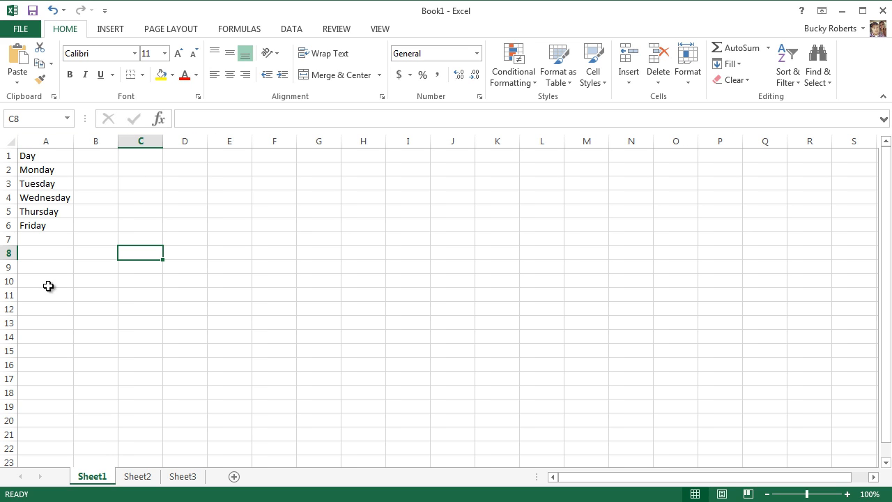
pyautogui.moveTo(50, 212)
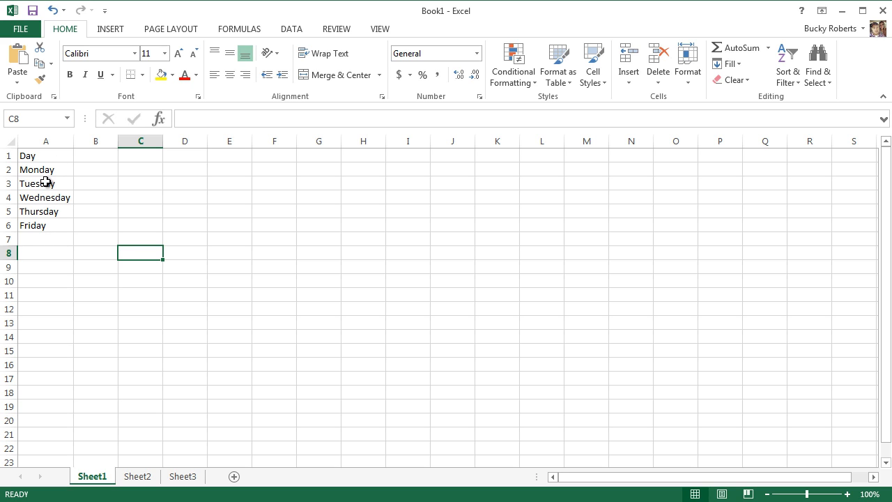
pyautogui.moveTo(76, 148)
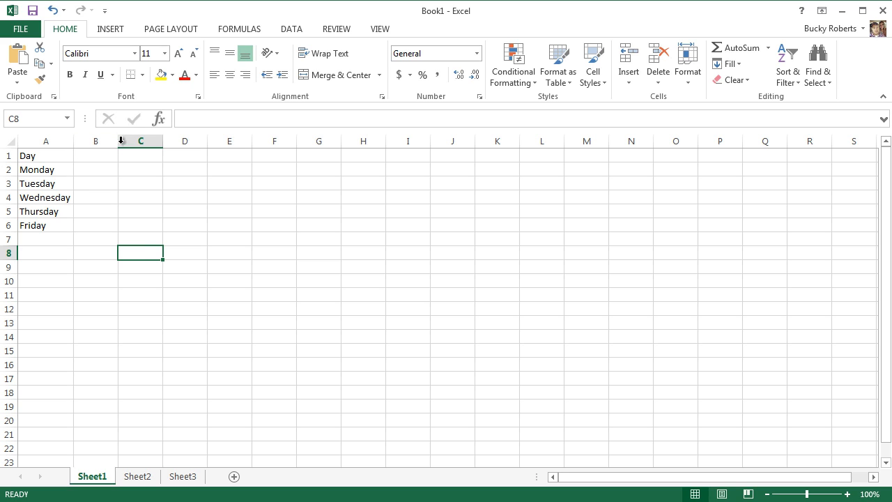
pyautogui.moveTo(142, 256)
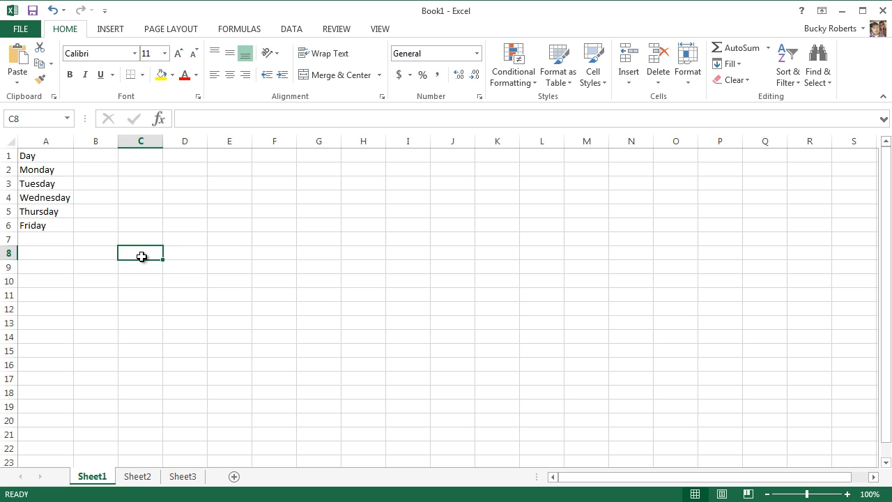
# Resize column A again until it just fits Wednesday
pyautogui.moveTo(70, 140); pyautogui.dragTo(118, 141)
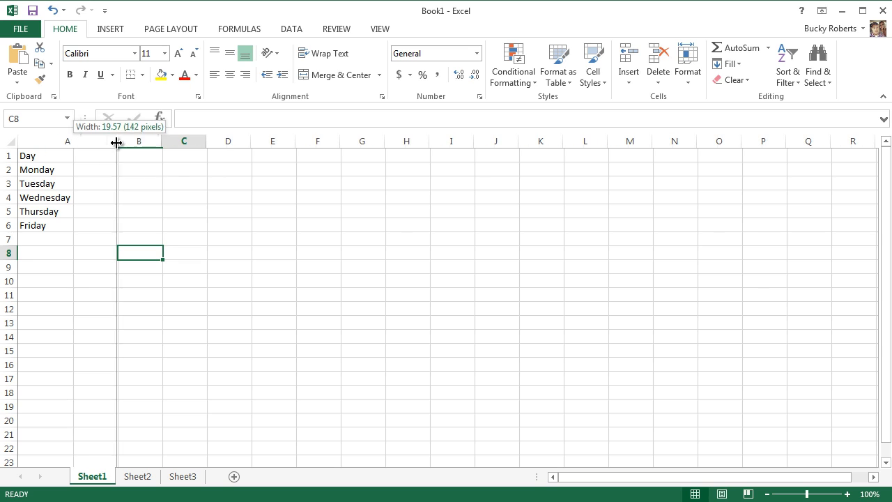
pyautogui.moveTo(118, 142); pyautogui.dragTo(81, 144)
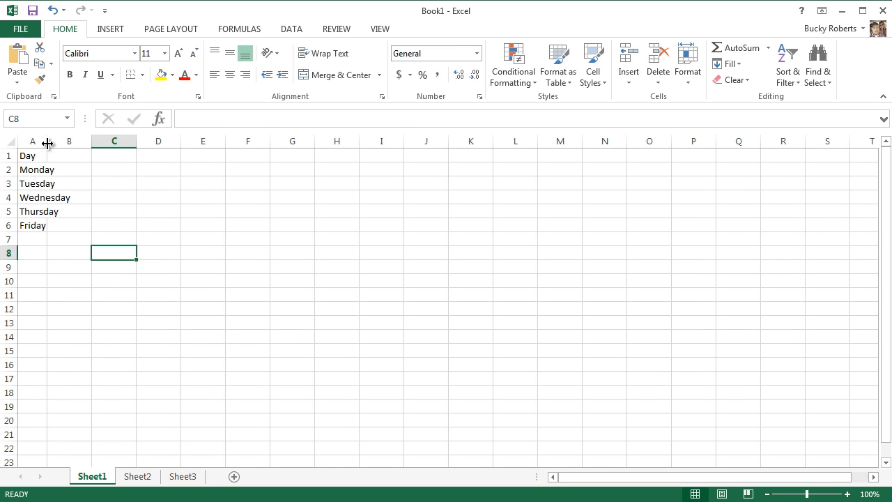
pyautogui.moveTo(48, 141); pyautogui.dragTo(61, 141)
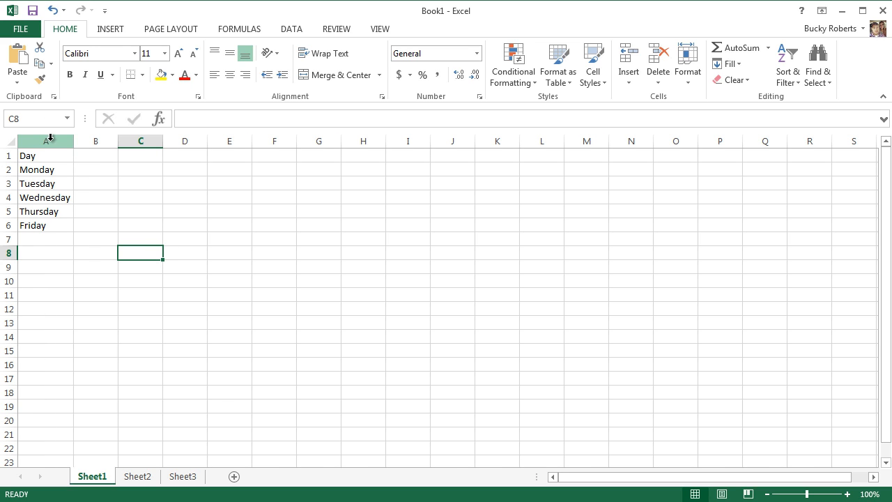
pyautogui.moveTo(86, 277)
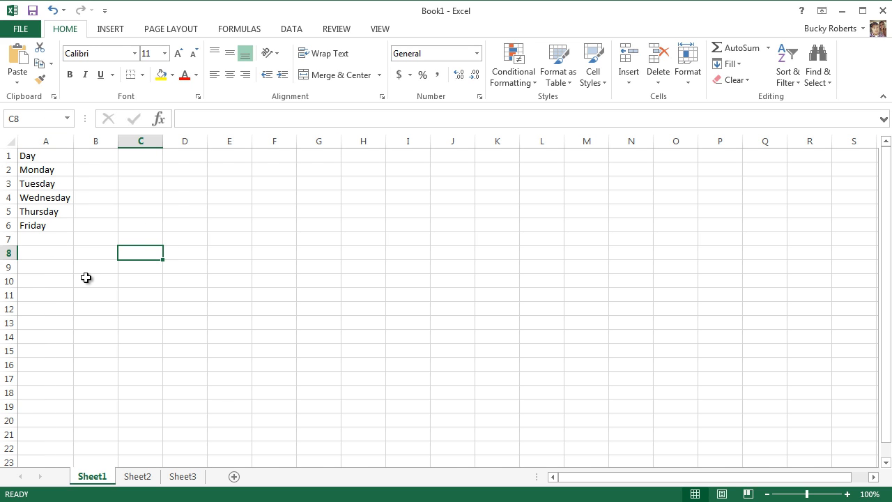
pyautogui.moveTo(84, 264)
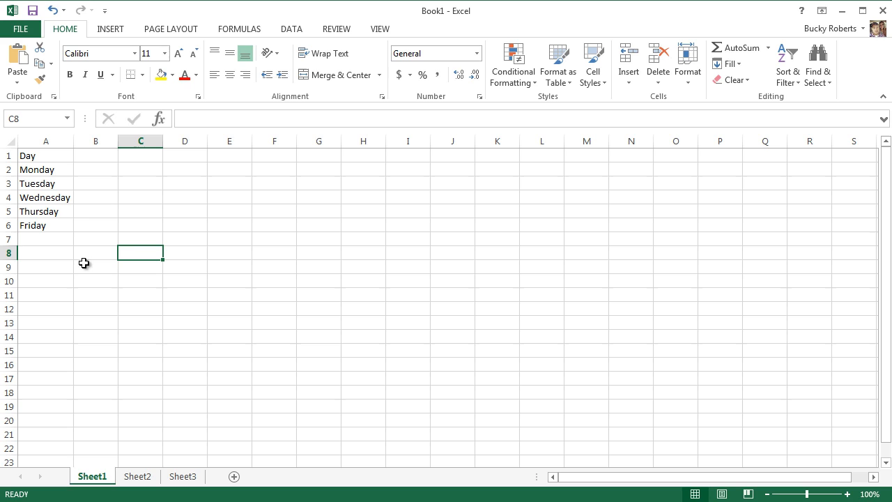
pyautogui.moveTo(49, 226)
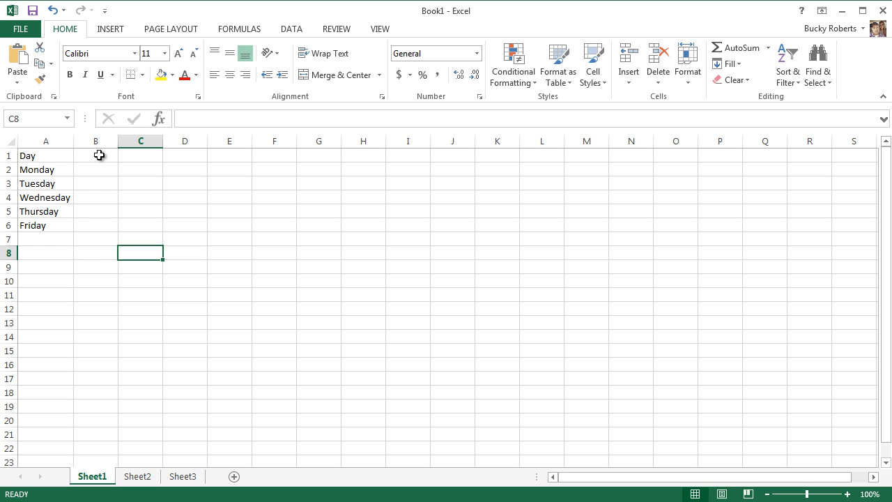
# Head column B with the label Hot Dogs in cell B1
pyautogui.click(95, 156)
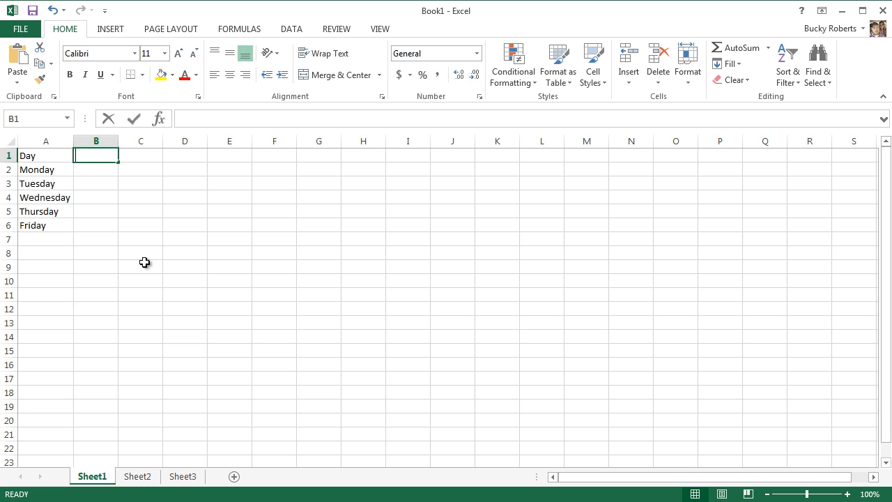
pyautogui.write('Hot Dogs')
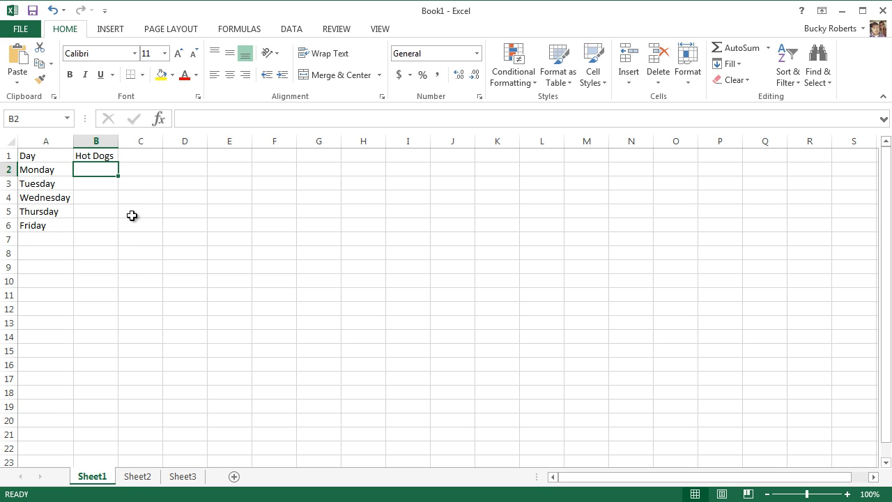
pyautogui.moveTo(134, 186)
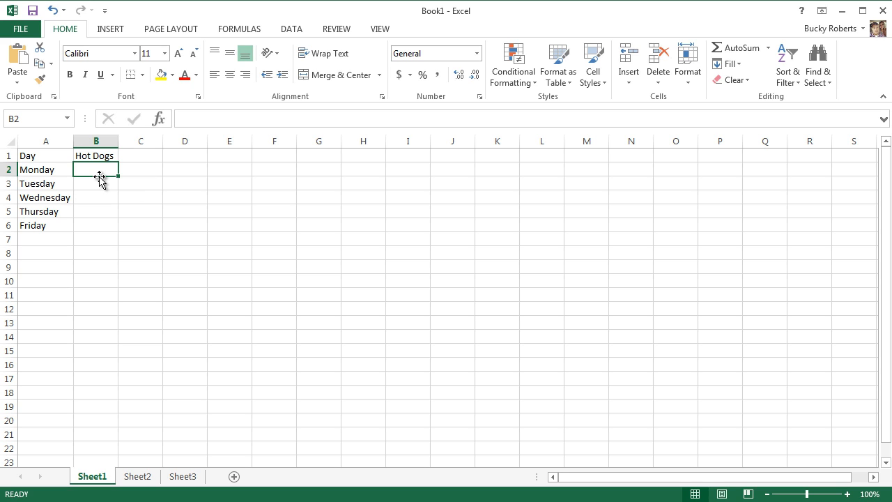
# Enter the Hot Dogs counts 4, 6, 3, 7 and 9 beside Monday through Friday
pyautogui.write('4')
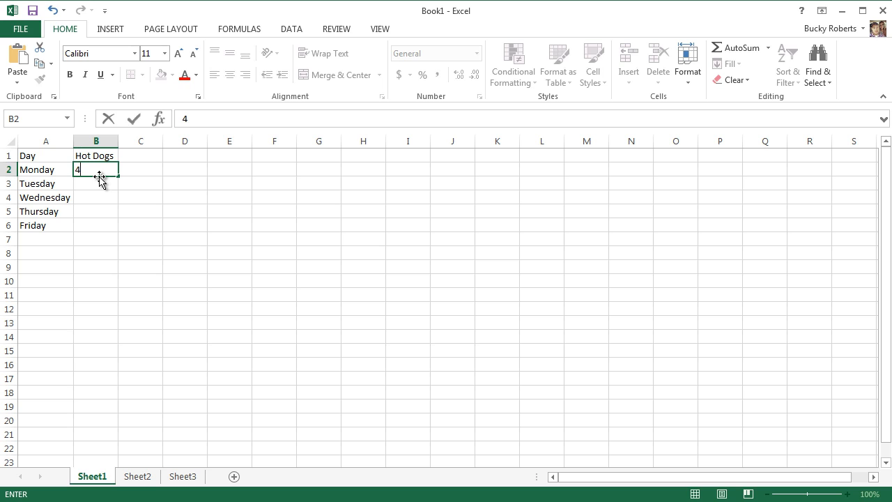
pyautogui.press('Enter')
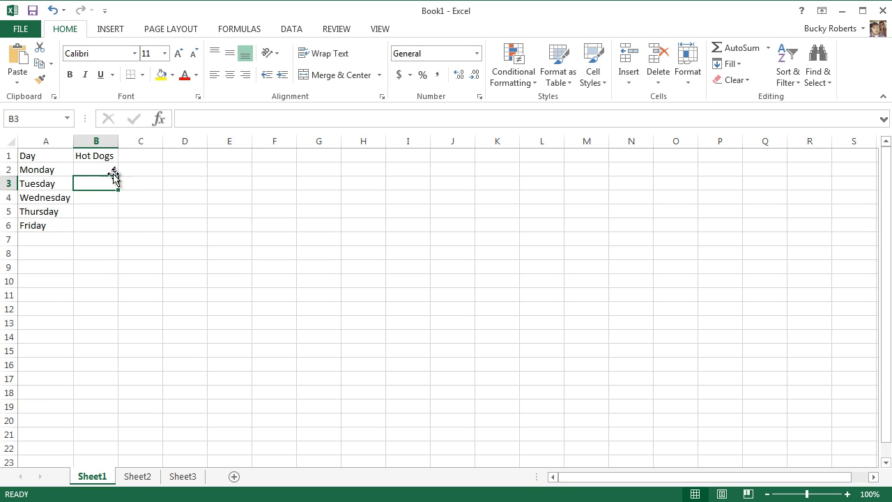
pyautogui.write('4')
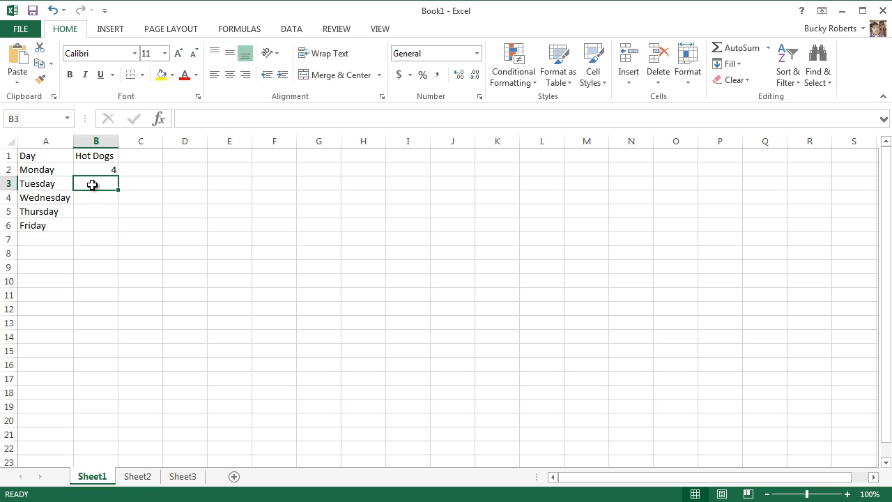
pyautogui.moveTo(226, 334)
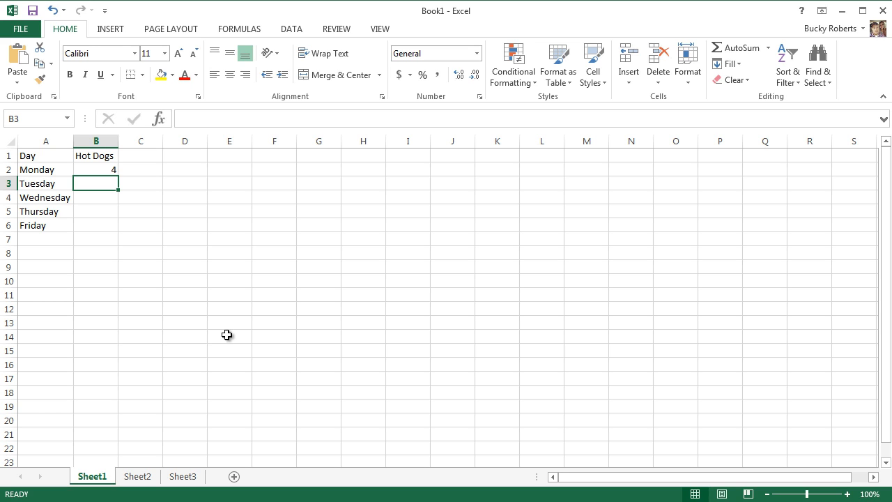
pyautogui.write('6')
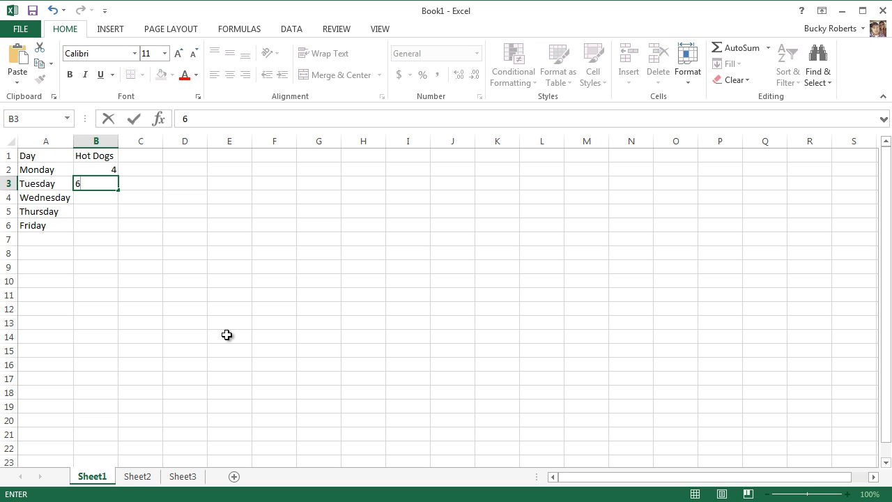
pyautogui.press('Enter')
pyautogui.write('3')
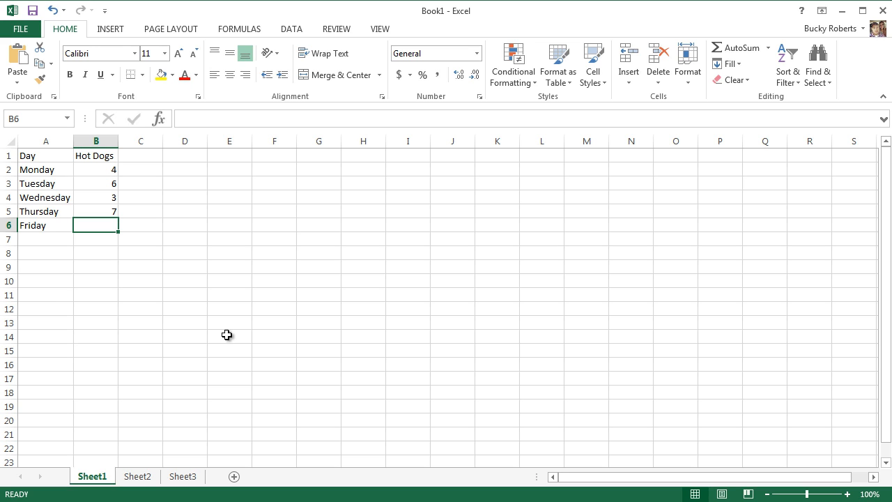
pyautogui.write('9')
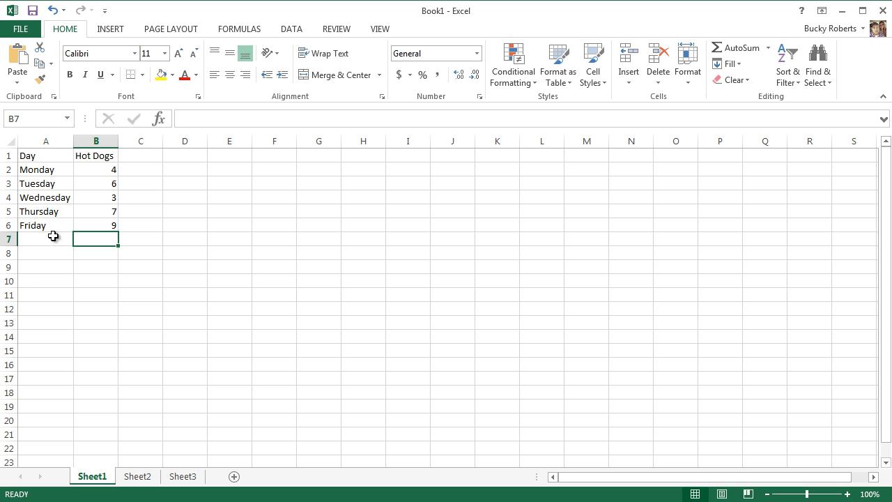
pyautogui.moveTo(152, 302)
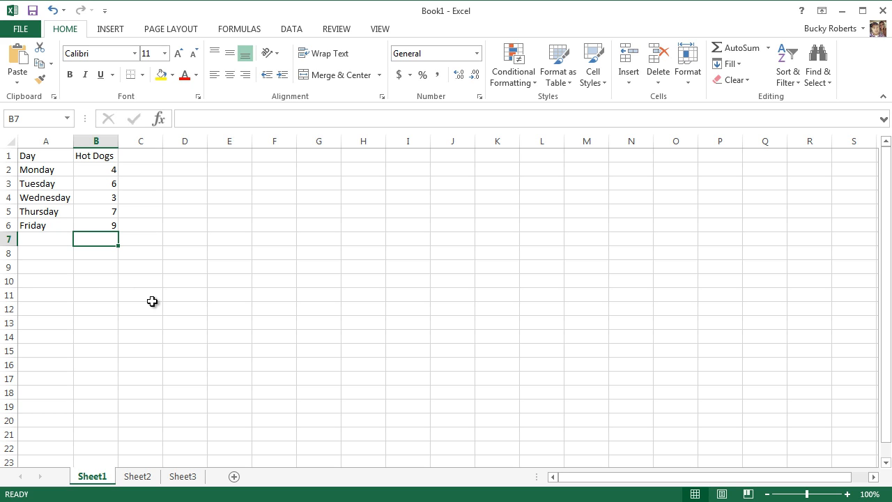
pyautogui.moveTo(39, 170)
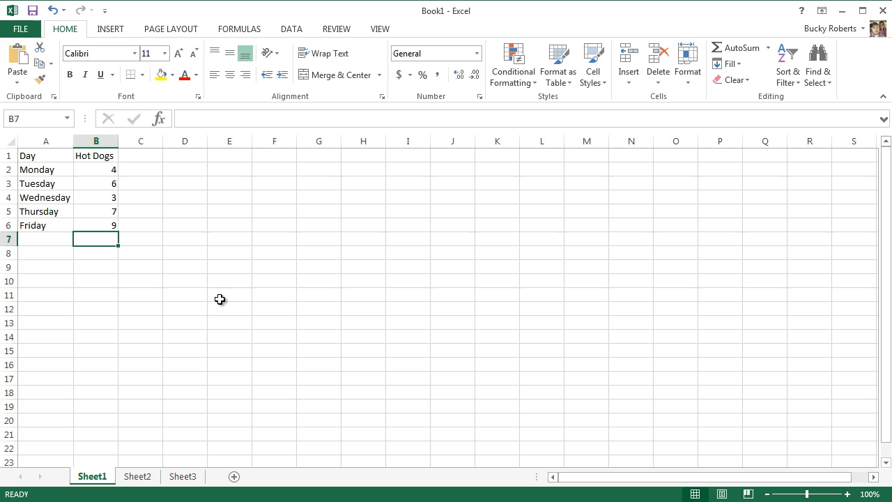
pyautogui.moveTo(246, 304)
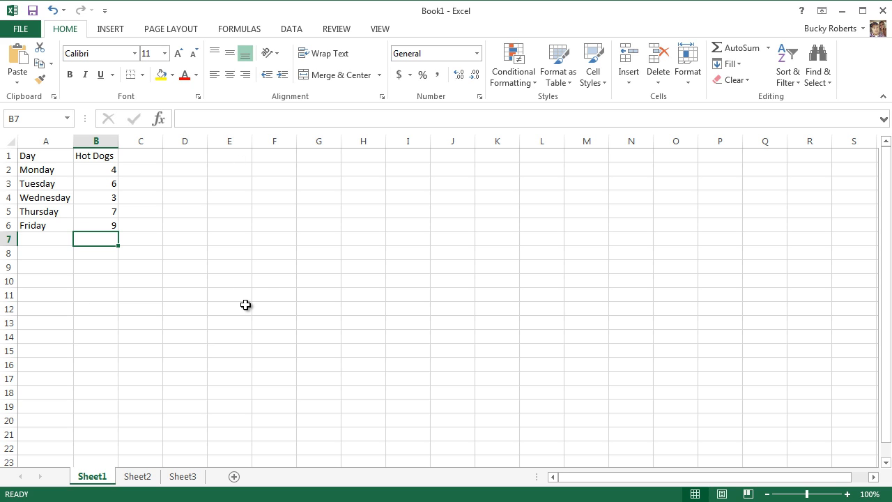
pyautogui.moveTo(209, 348)
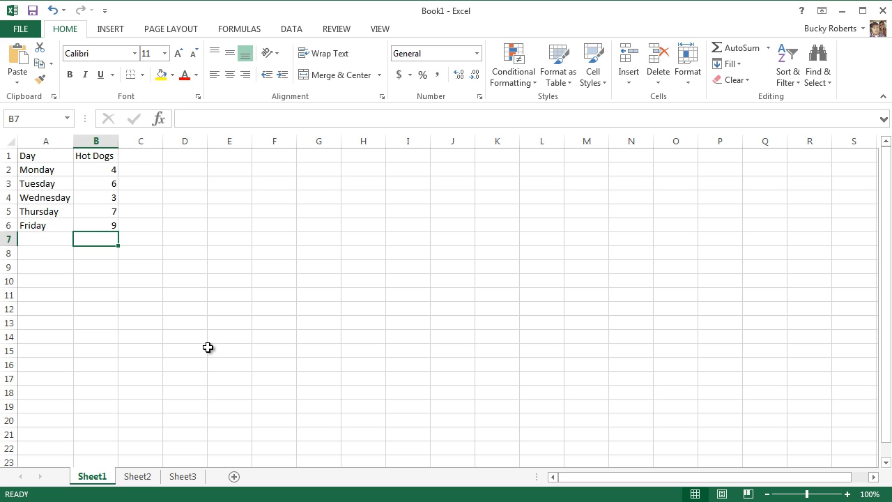
pyautogui.moveTo(51, 170)
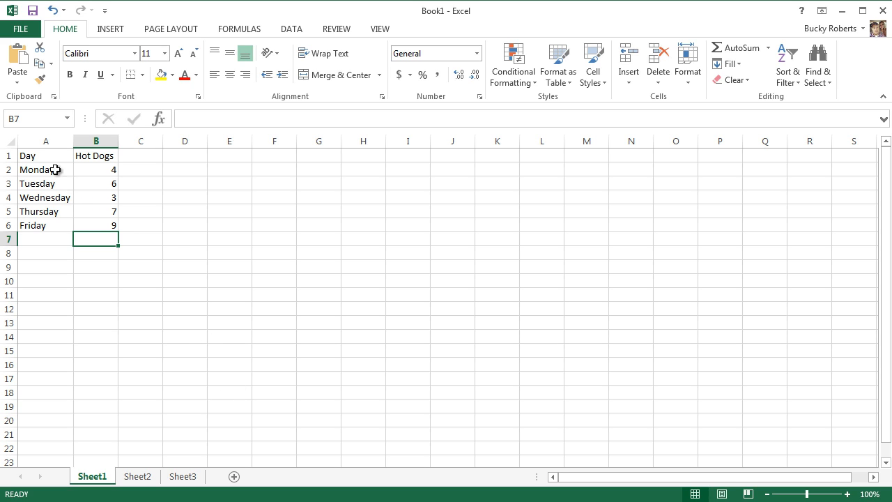
# Select the Day and Hot Dogs header cells and make them bold
pyautogui.click(94, 157)
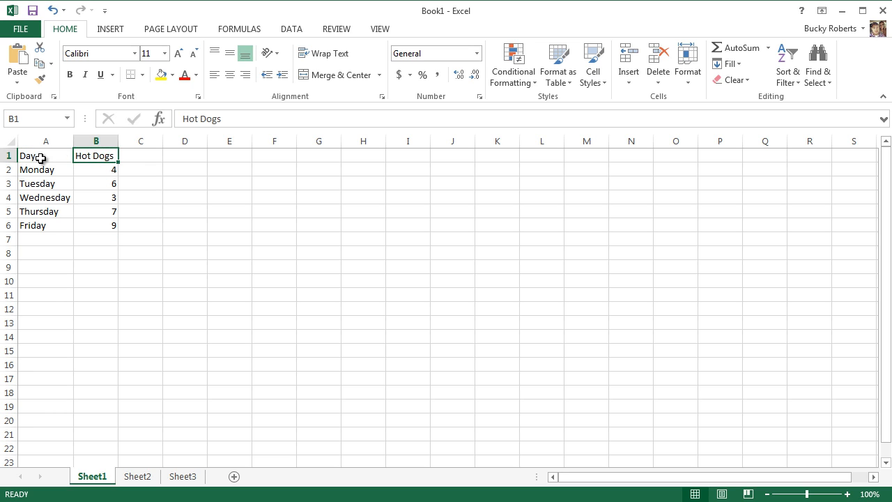
pyautogui.click(139, 184)
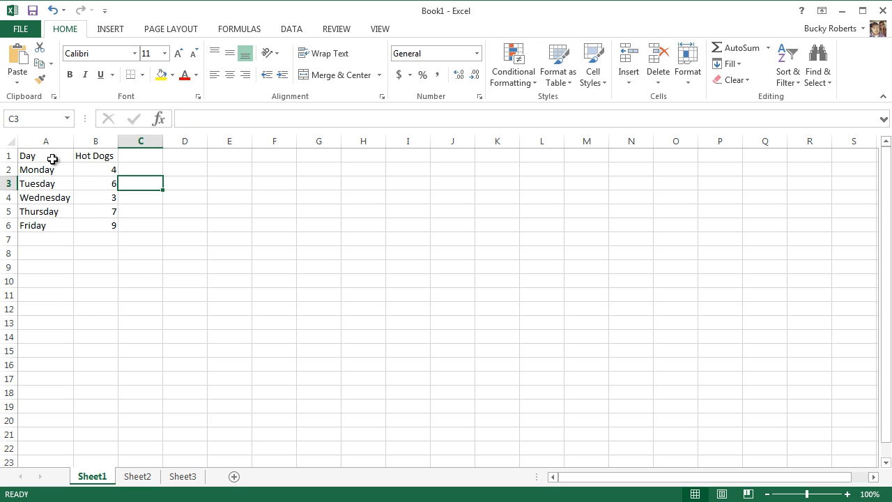
pyautogui.click(35, 156)
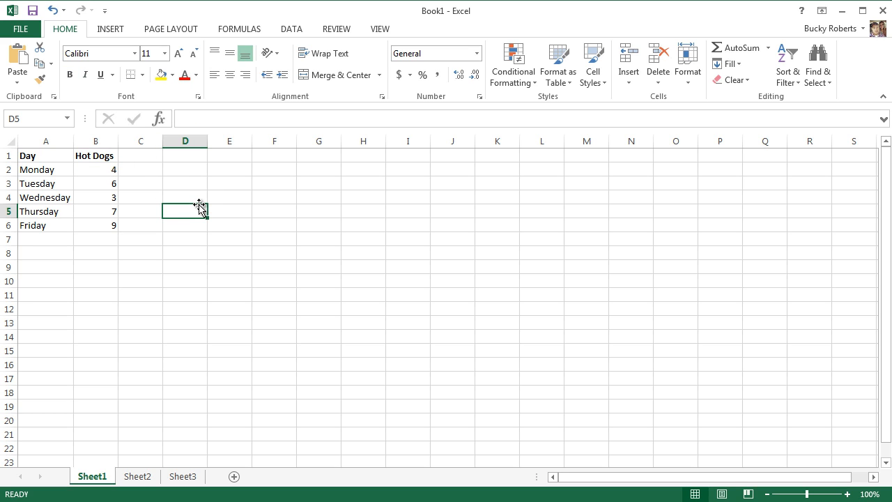
pyautogui.moveTo(44, 156)
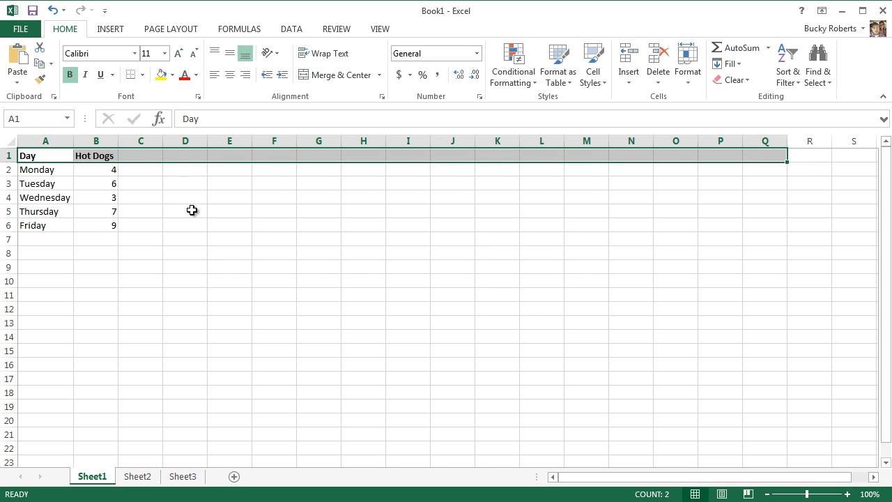
# Reselect the header cells and remove the bold, leaving them plain
pyautogui.click(140, 184)
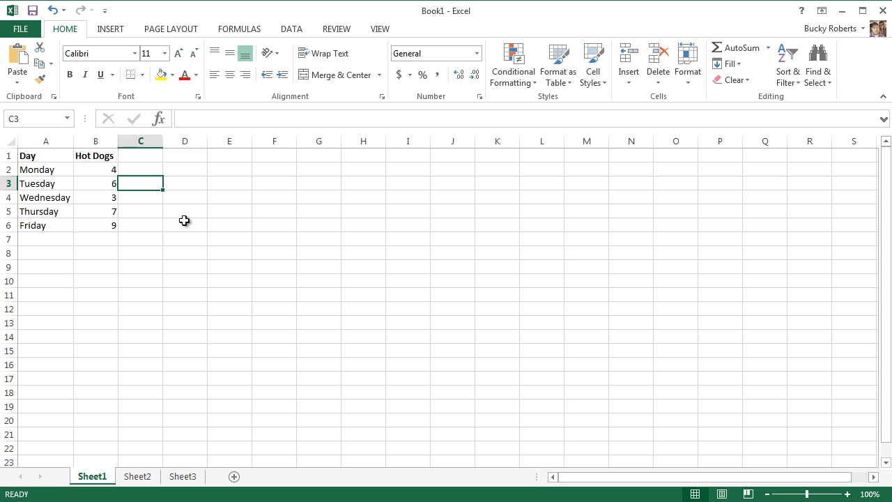
pyautogui.click(95, 156)
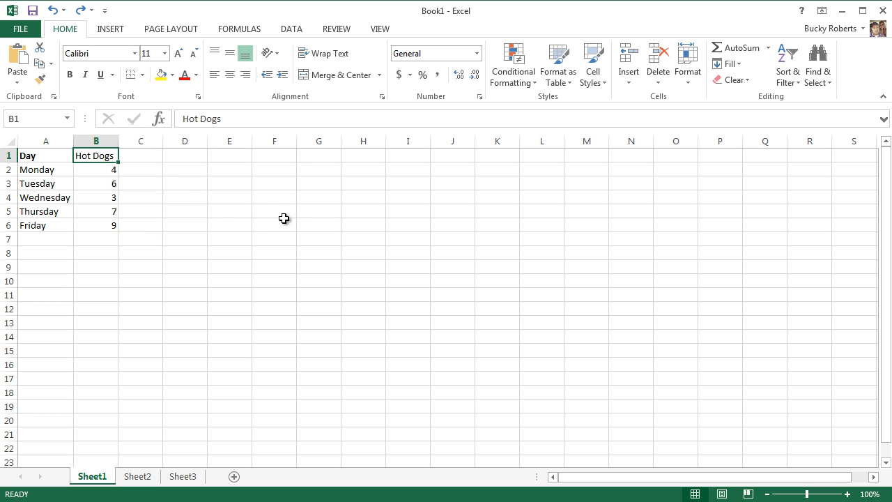
pyautogui.moveTo(248, 218)
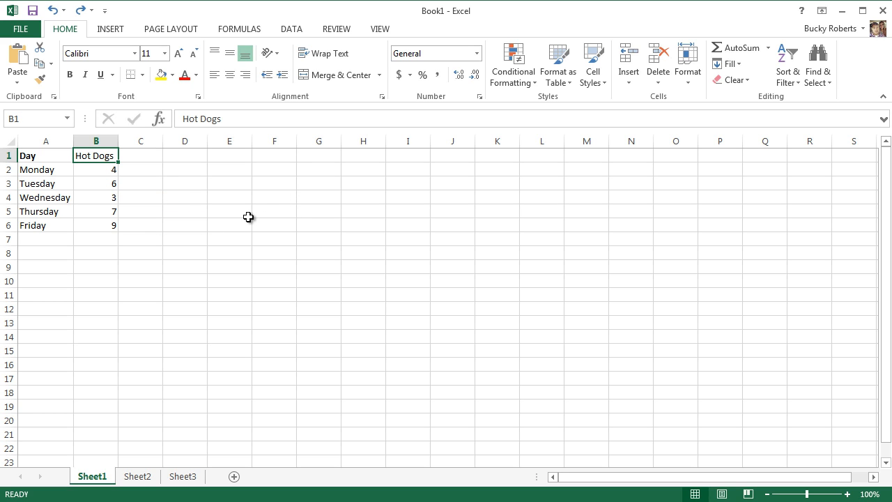
pyautogui.click(44, 157)
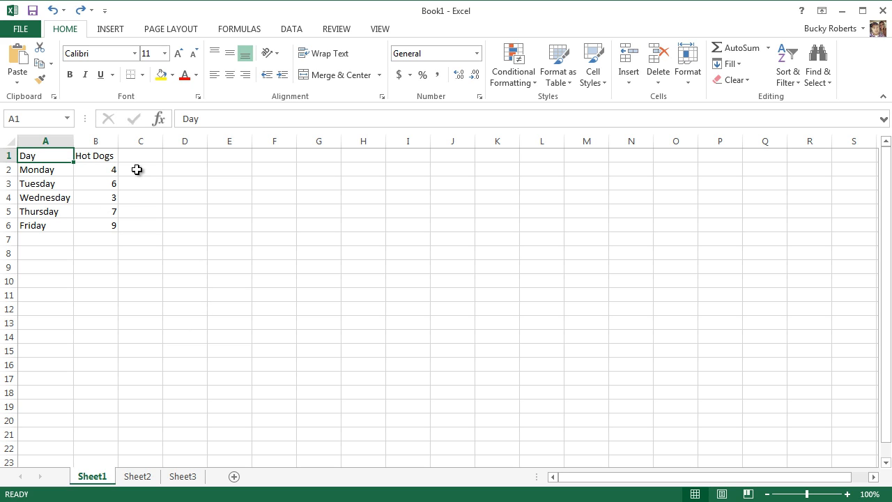
pyautogui.moveTo(159, 222)
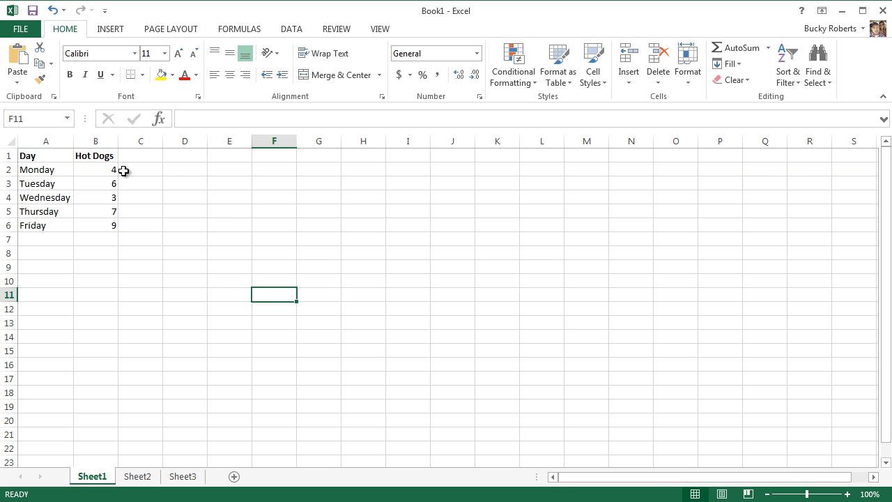
pyautogui.click(44, 139)
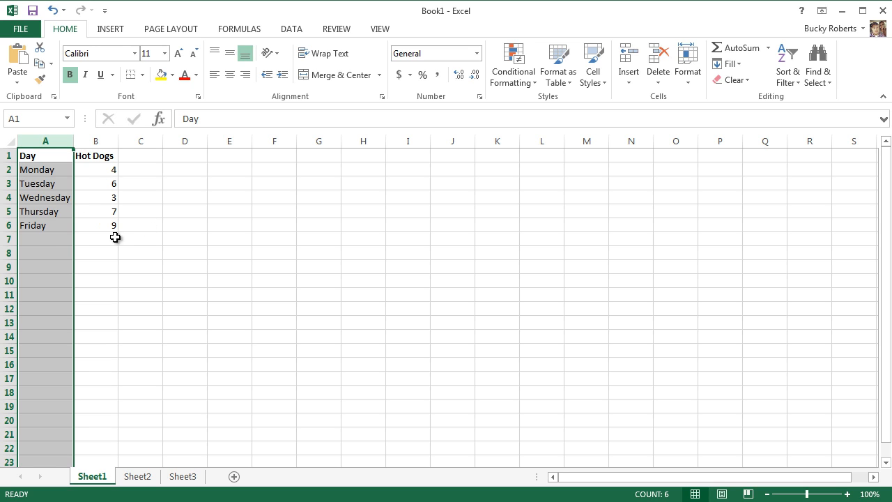
pyautogui.click(94, 239)
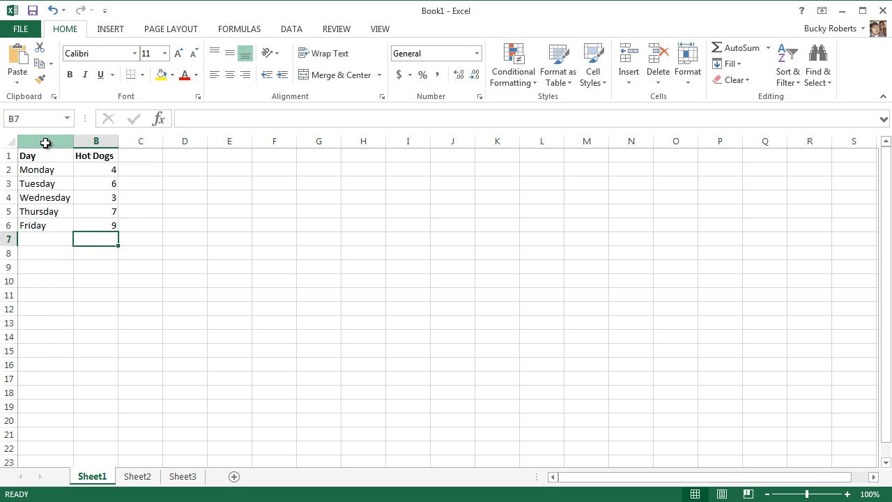
pyautogui.click(94, 75)
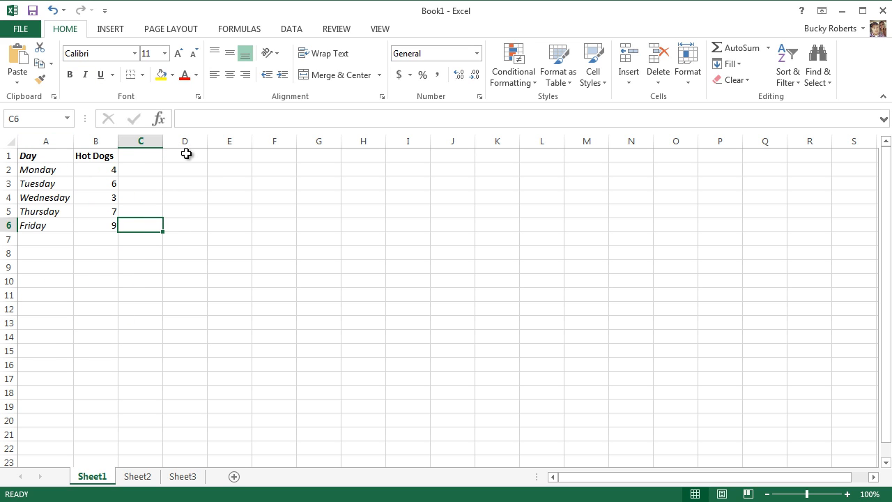
pyautogui.click(45, 141)
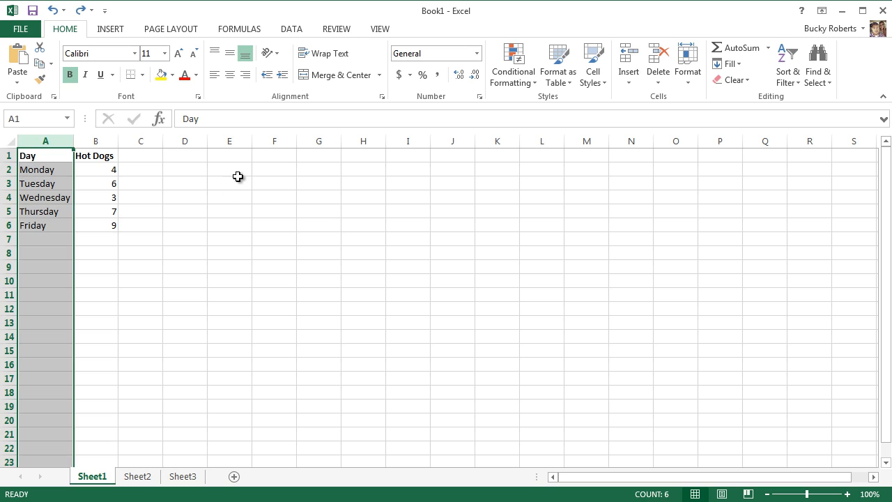
pyautogui.click(184, 225)
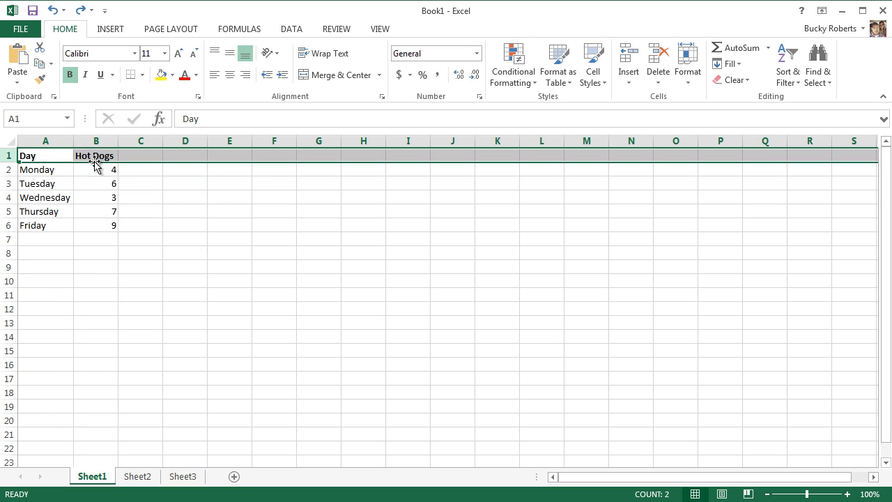
pyautogui.moveTo(108, 240)
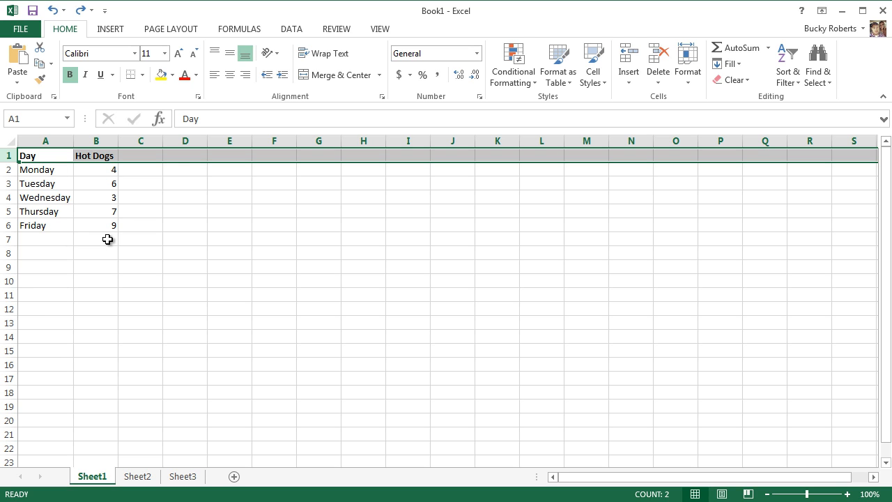
pyautogui.click(44, 170)
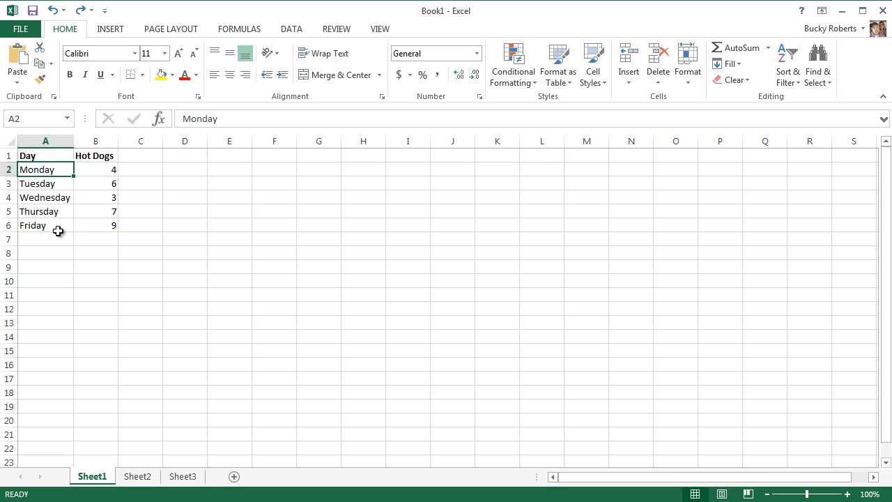
pyautogui.click(95, 156)
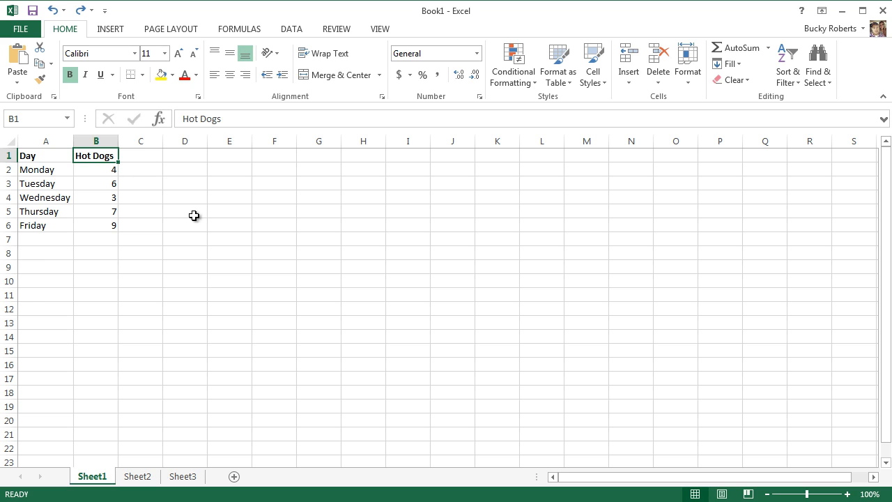
pyautogui.click(184, 212)
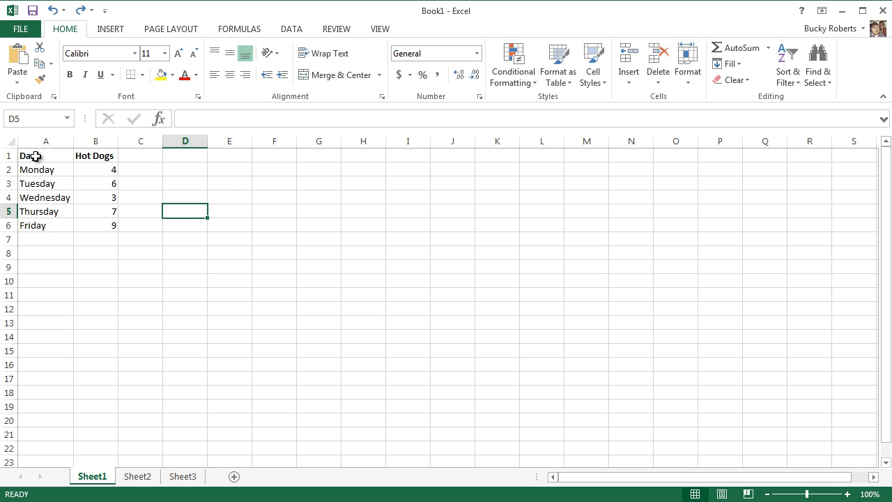
# Turn the Day and Hot Dogs data in A1:B6 into a table with headers
pyautogui.moveTo(44, 156); pyautogui.dragTo(95, 212)
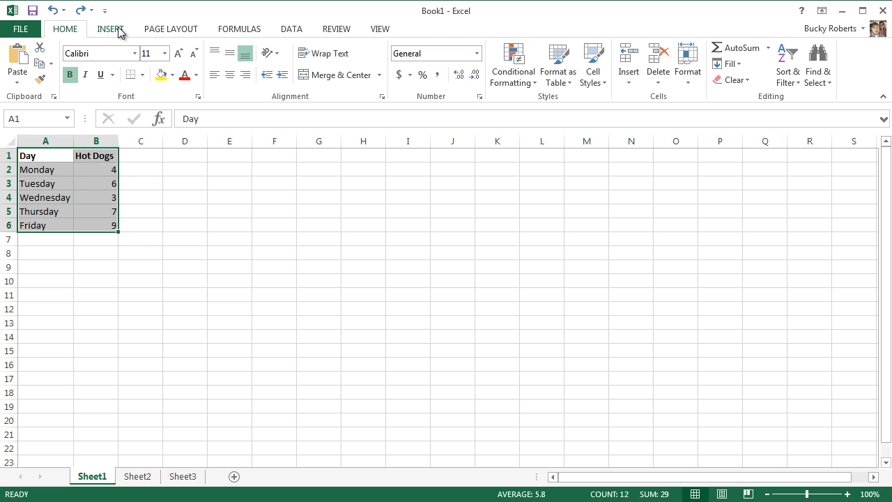
pyautogui.click(112, 30)
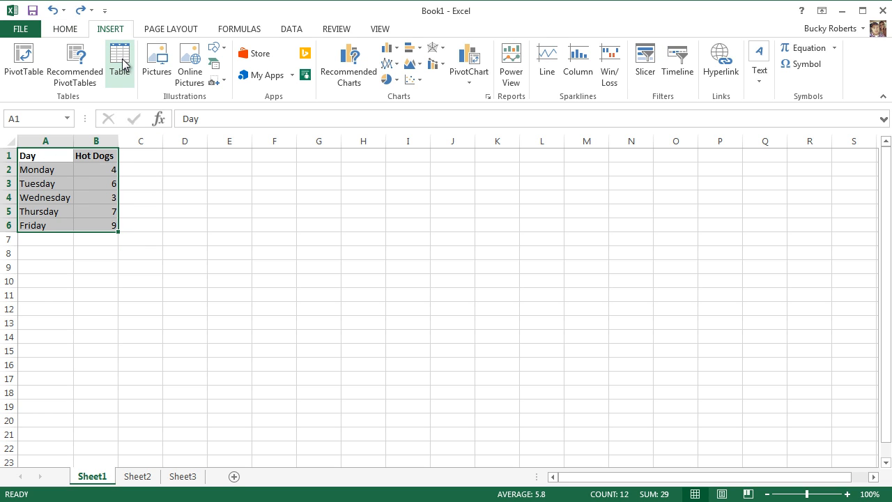
pyautogui.click(120, 58)
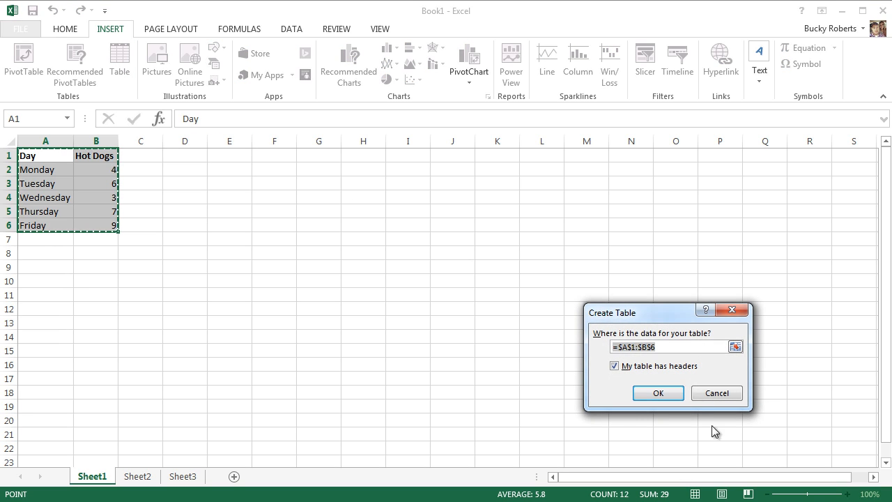
pyautogui.moveTo(710, 340)
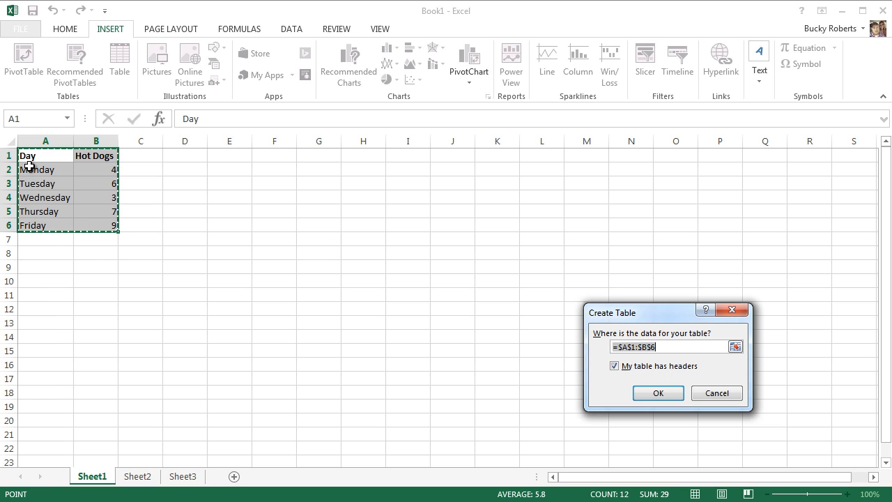
pyautogui.moveTo(658, 304)
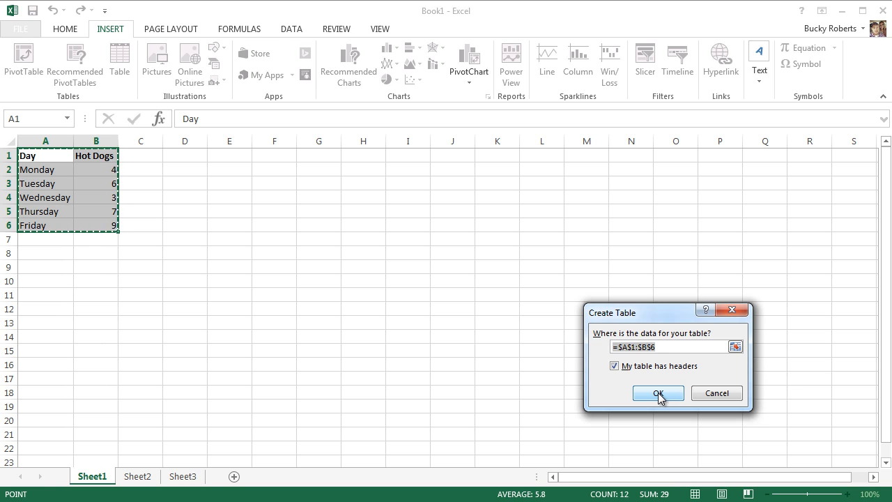
pyautogui.click(658, 393)
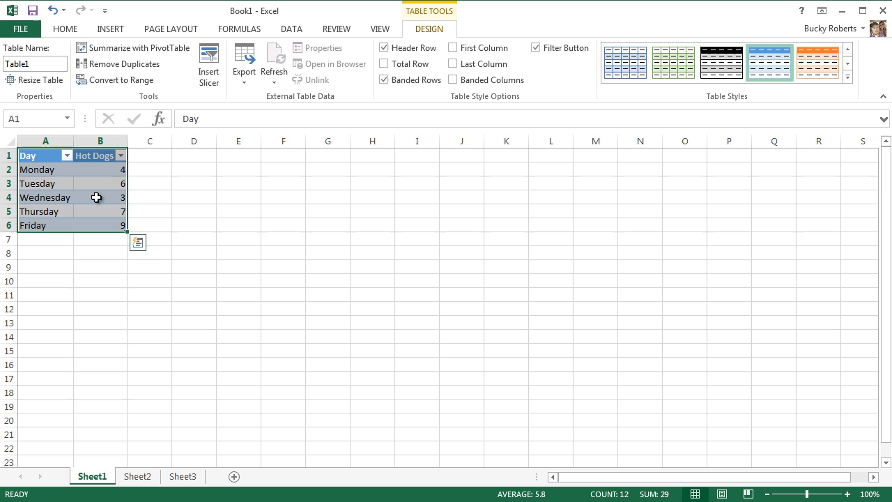
pyautogui.moveTo(76, 171)
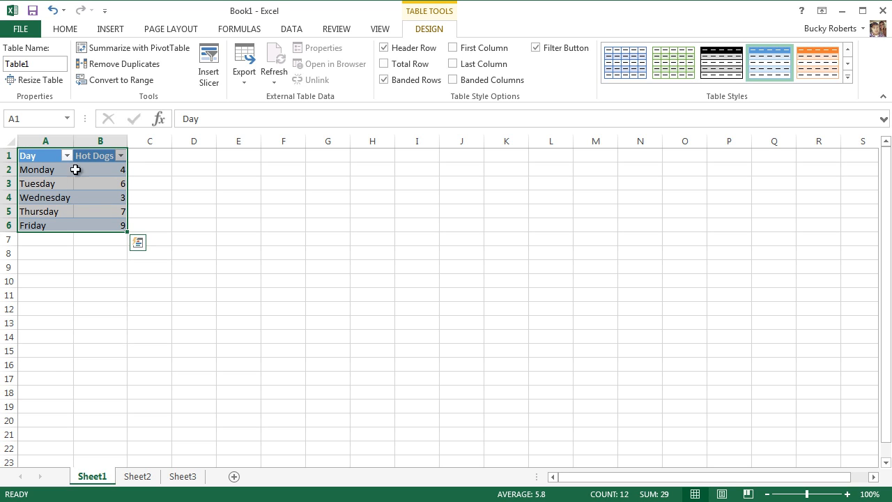
pyautogui.moveTo(451, 220)
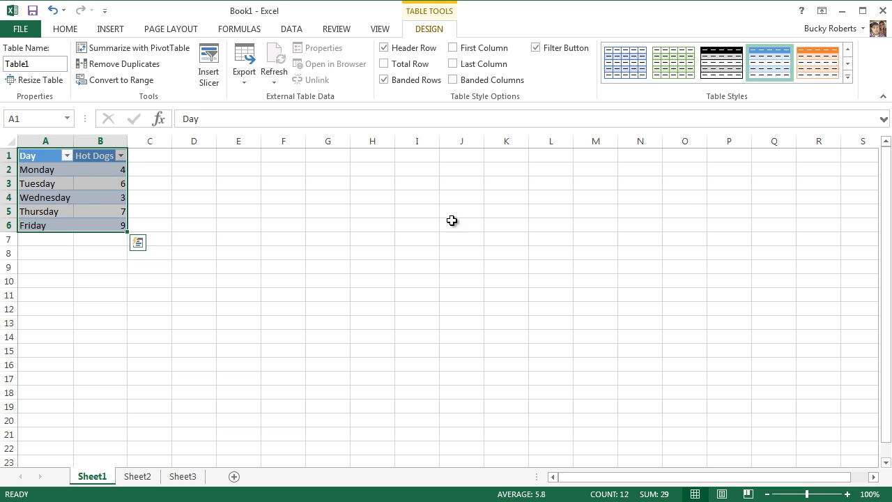
pyautogui.moveTo(693, 216)
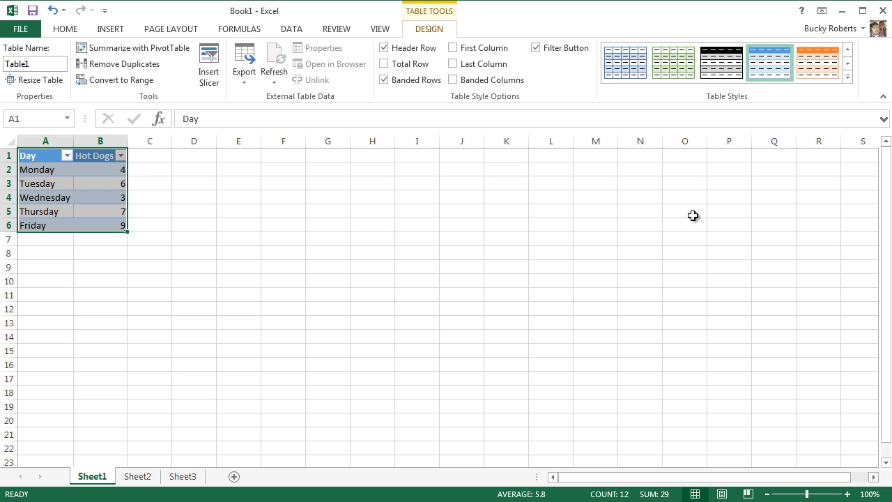
pyautogui.moveTo(728, 71)
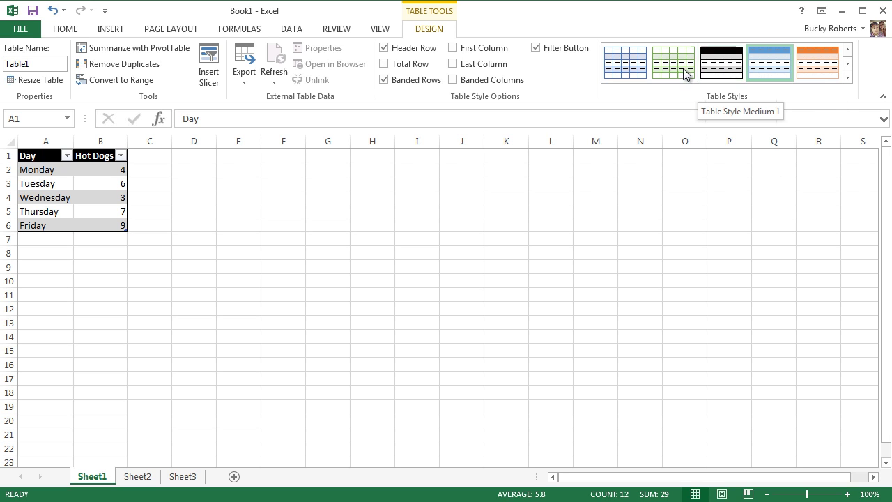
# Preview blue, orange and green table styles, apply the light green one, and step out of the table
pyautogui.click(670, 61)
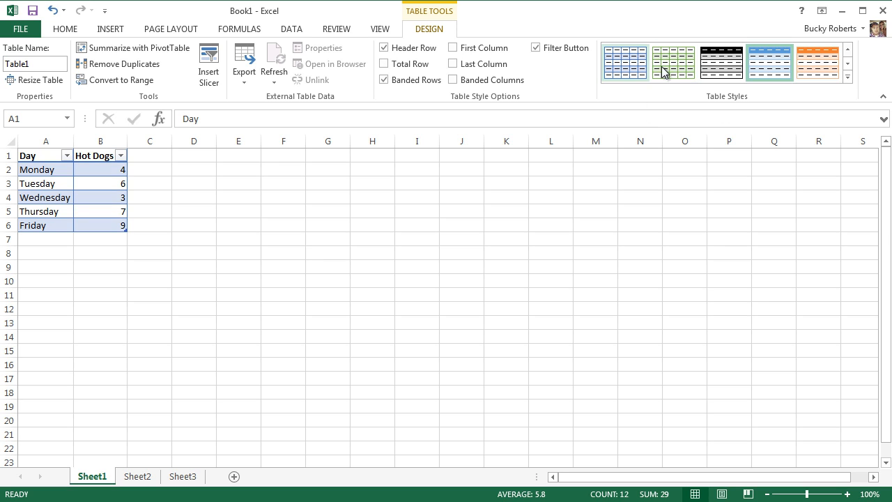
pyautogui.click(819, 58)
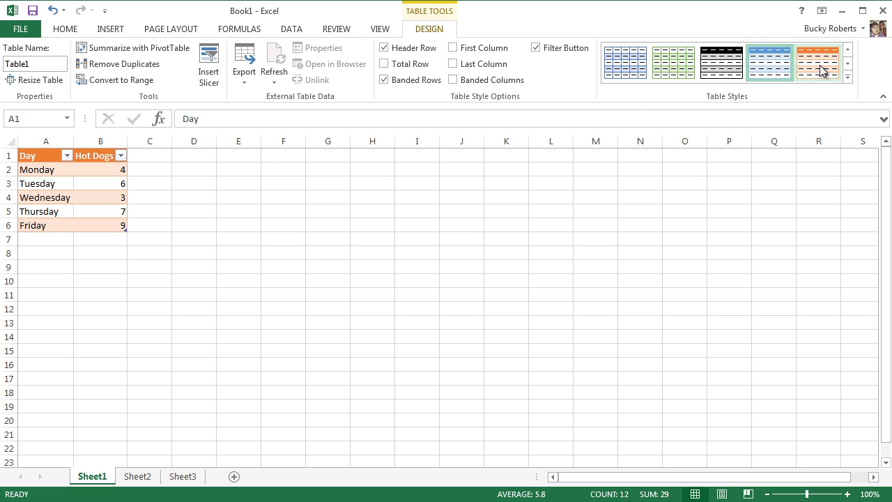
pyautogui.click(665, 61)
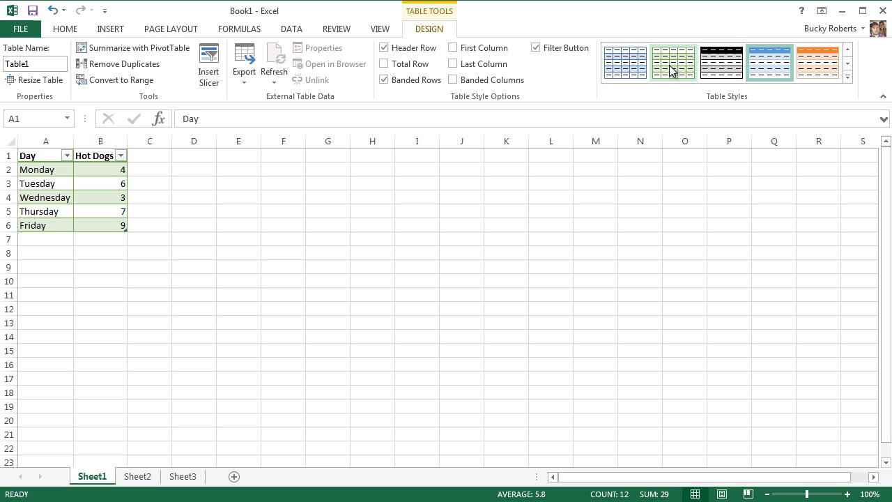
pyautogui.moveTo(669, 65)
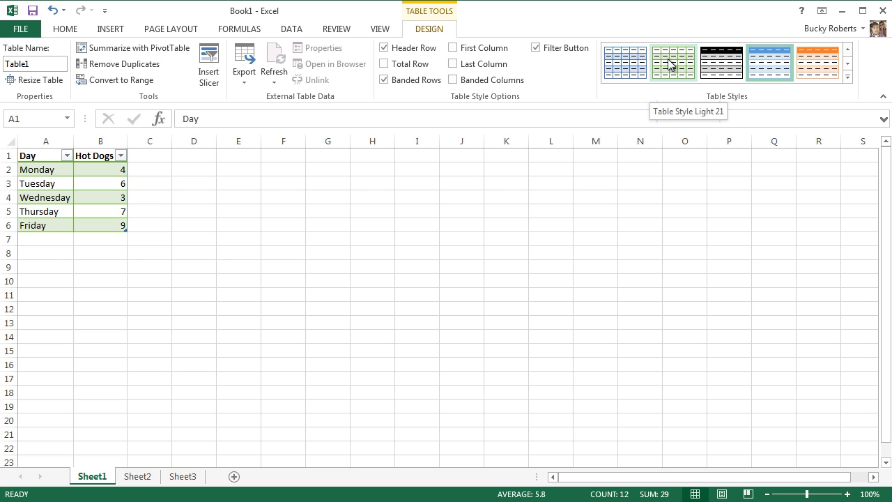
pyautogui.click(667, 61)
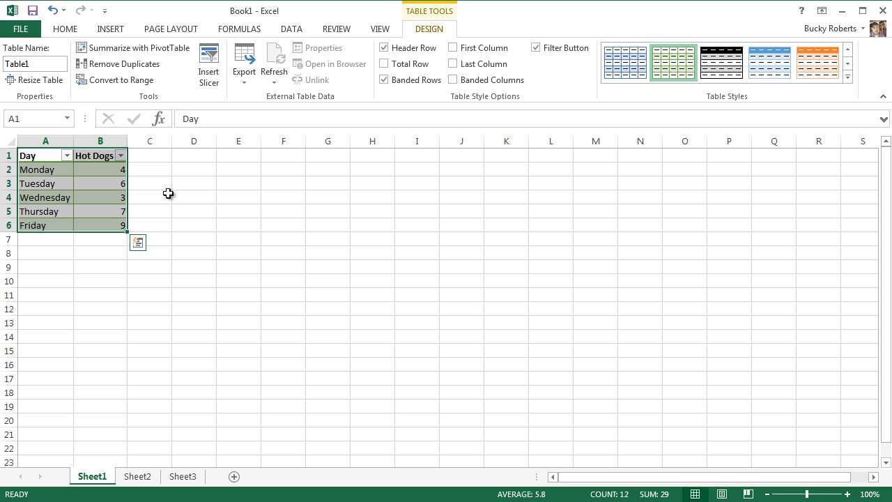
pyautogui.click(149, 212)
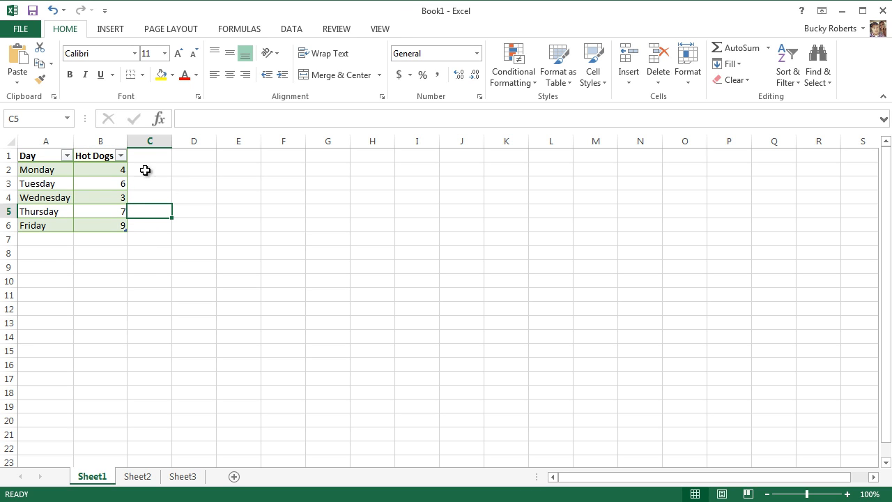
pyautogui.moveTo(325, 217)
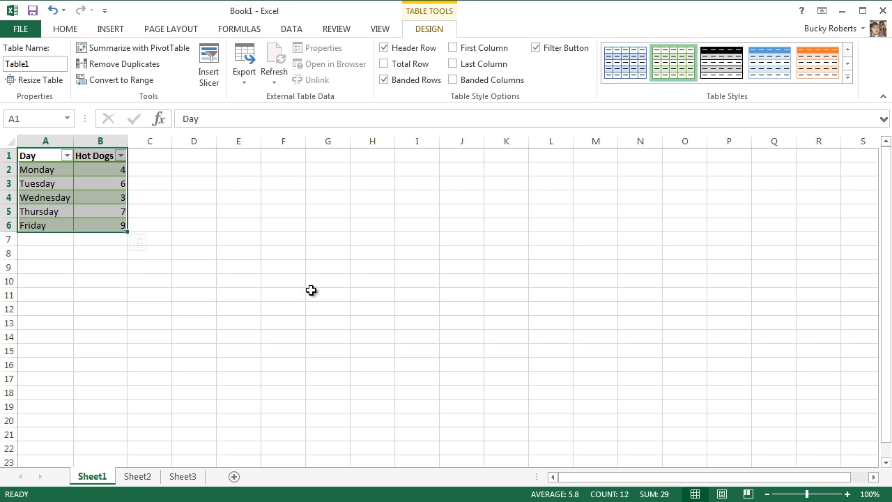
# Compare the recommended charts for the table data, settling on the line chart preview
pyautogui.click(108, 28)
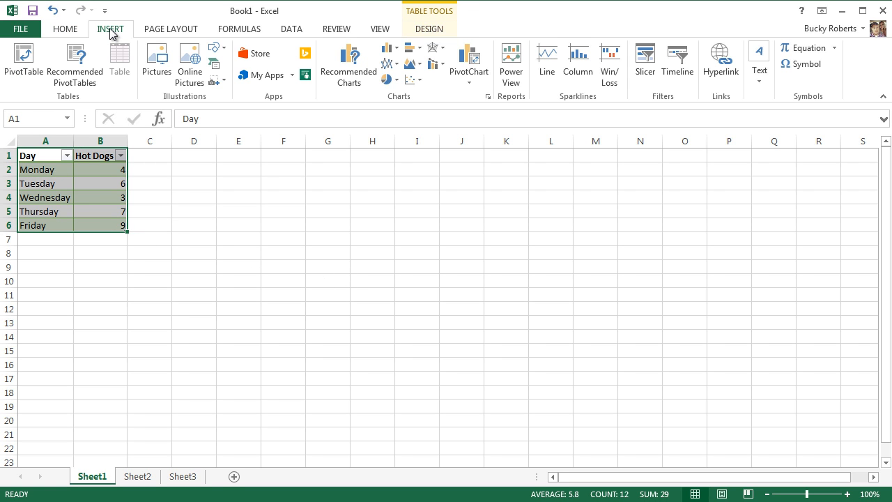
pyautogui.moveTo(349, 67)
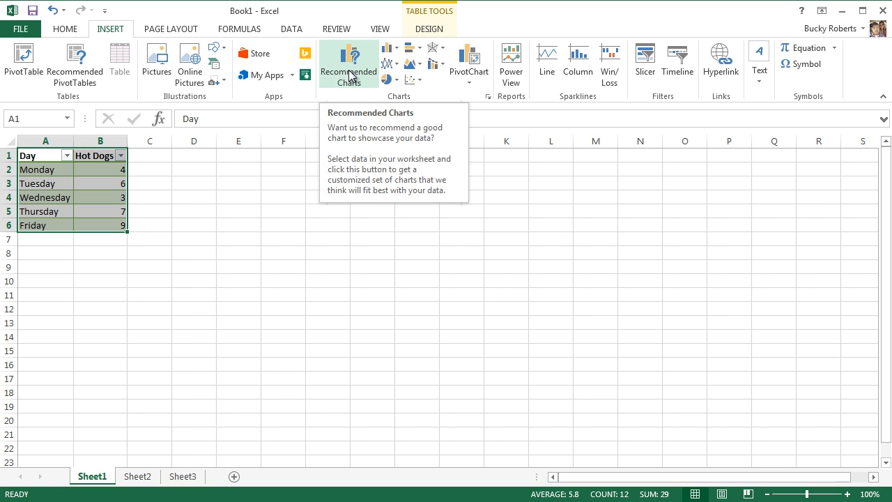
pyautogui.click(348, 63)
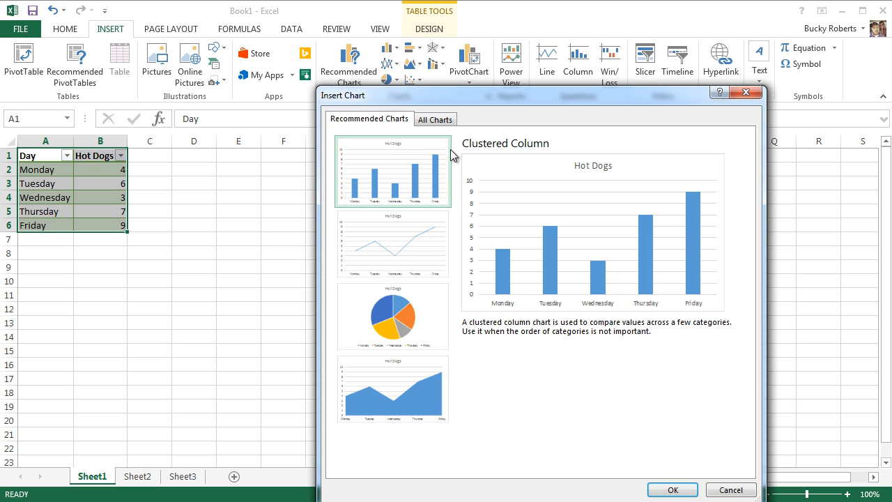
pyautogui.moveTo(382, 170)
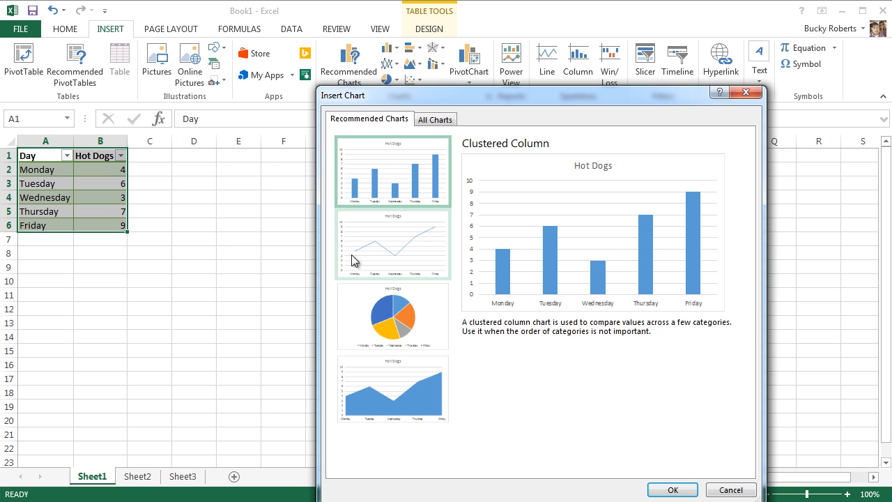
pyautogui.click(393, 242)
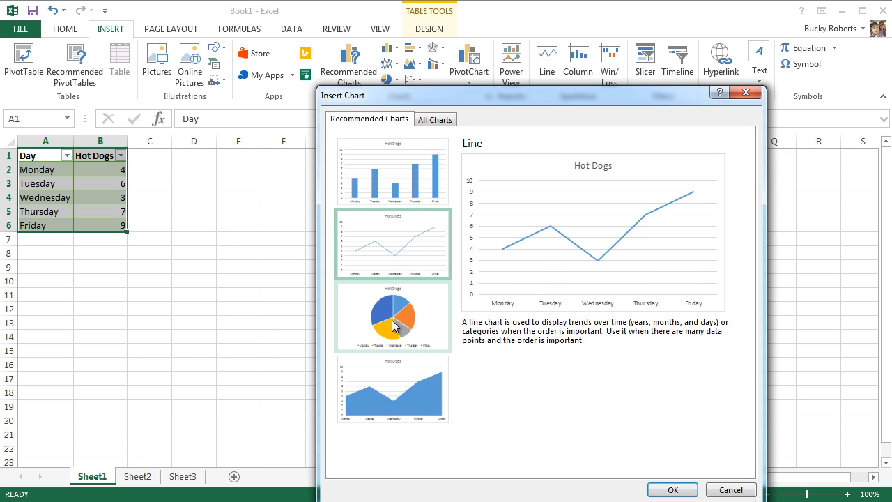
pyautogui.click(393, 389)
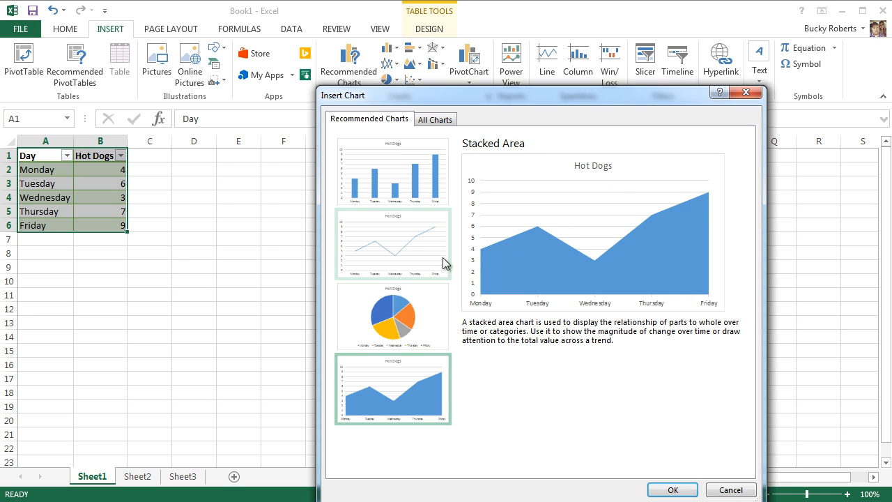
pyautogui.click(401, 235)
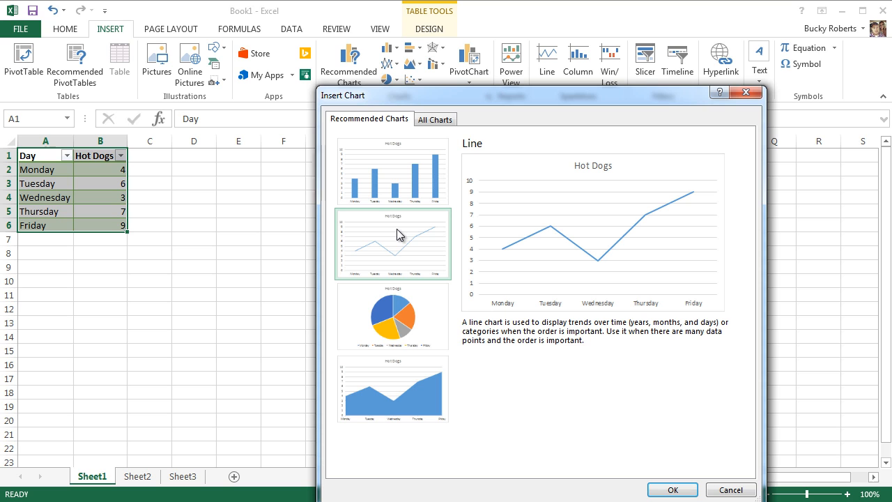
# Insert the line chart titled Hot Dogs plotting Monday to Friday onto the sheet
pyautogui.click(393, 243)
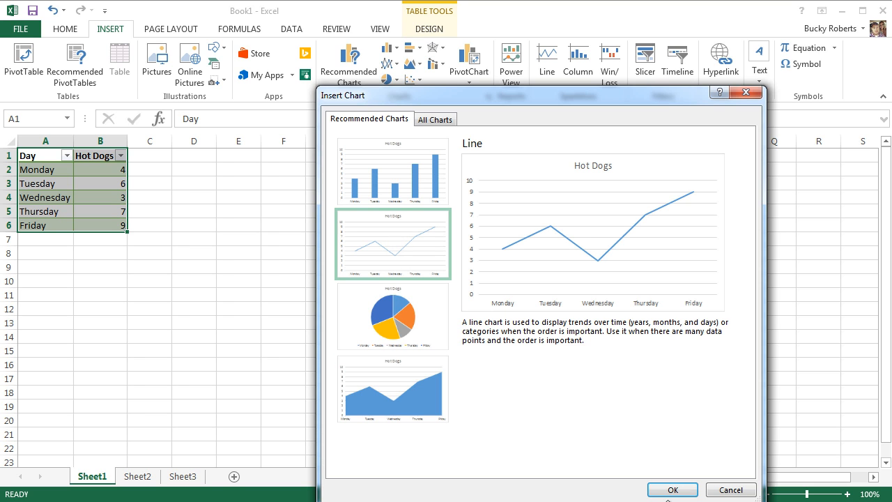
pyautogui.click(673, 491)
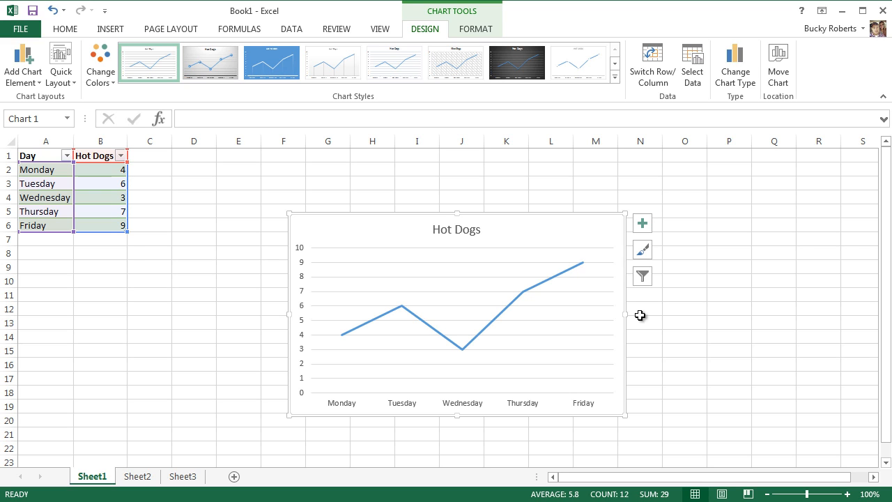
pyautogui.moveTo(167, 193)
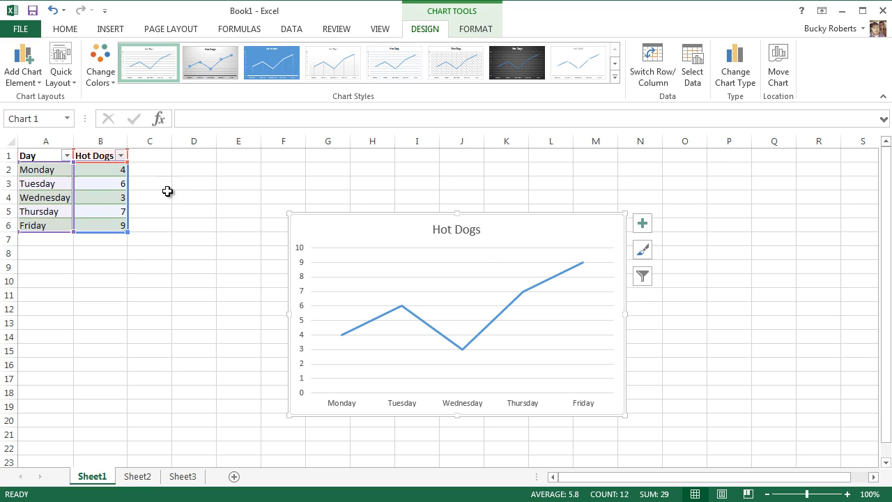
pyautogui.click(150, 197)
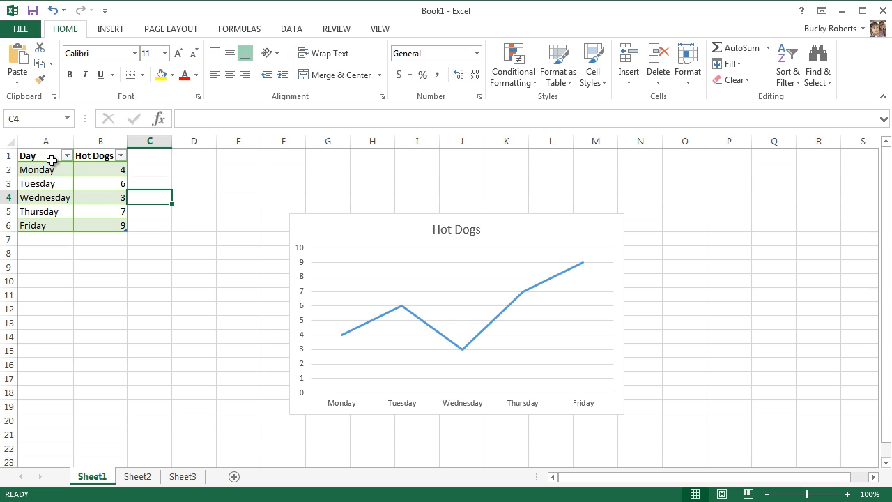
pyautogui.moveTo(337, 230)
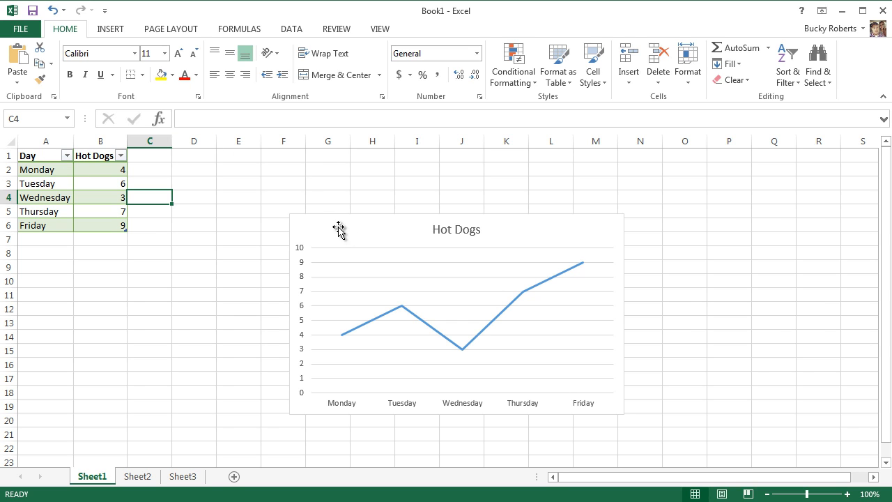
pyautogui.click(372, 181)
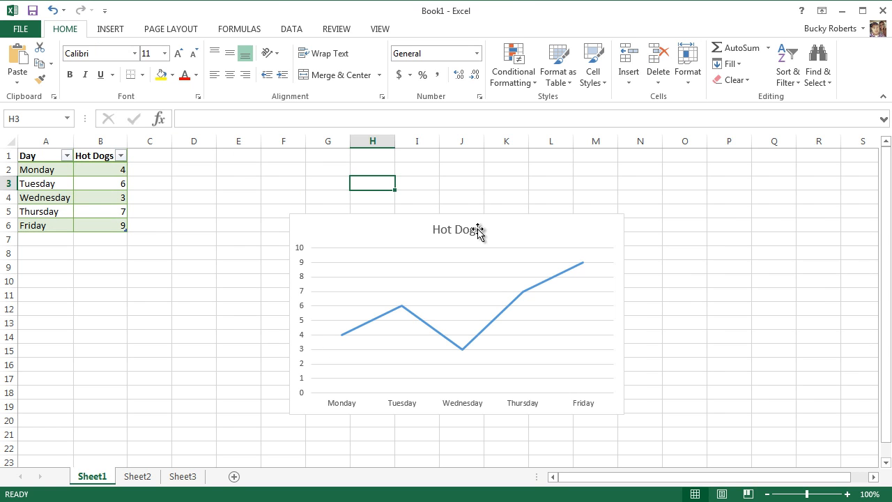
pyautogui.moveTo(493, 334)
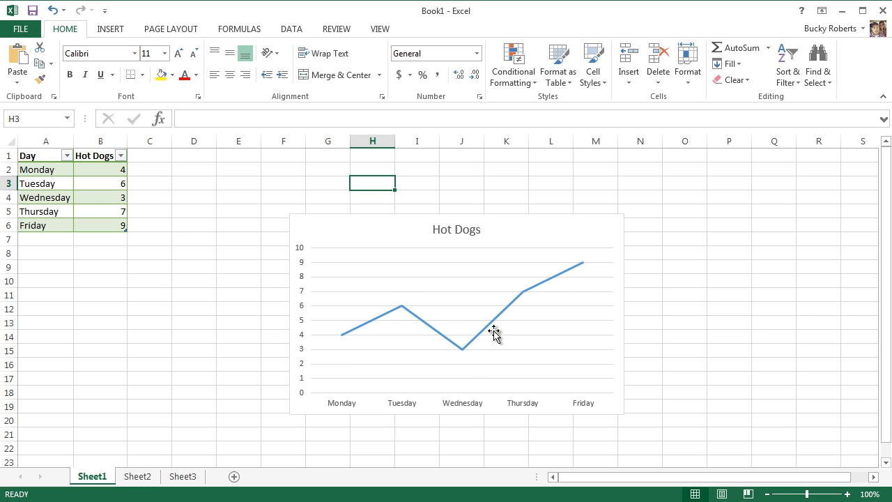